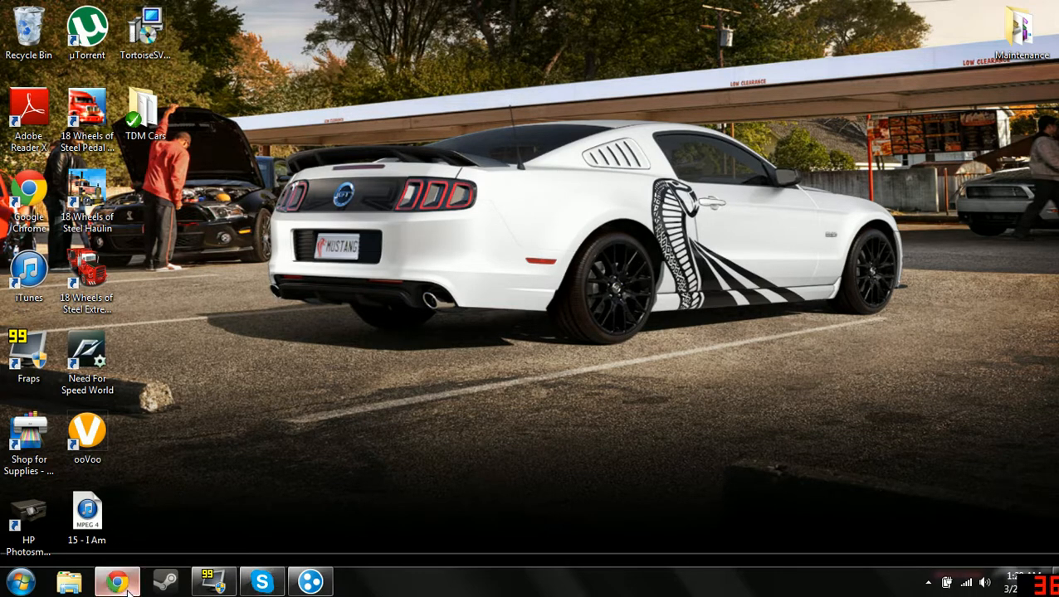
Download the 64-bit TortoiseSVN 1.7.11 installer from the downloads page in Chrome
left_click(116, 581)
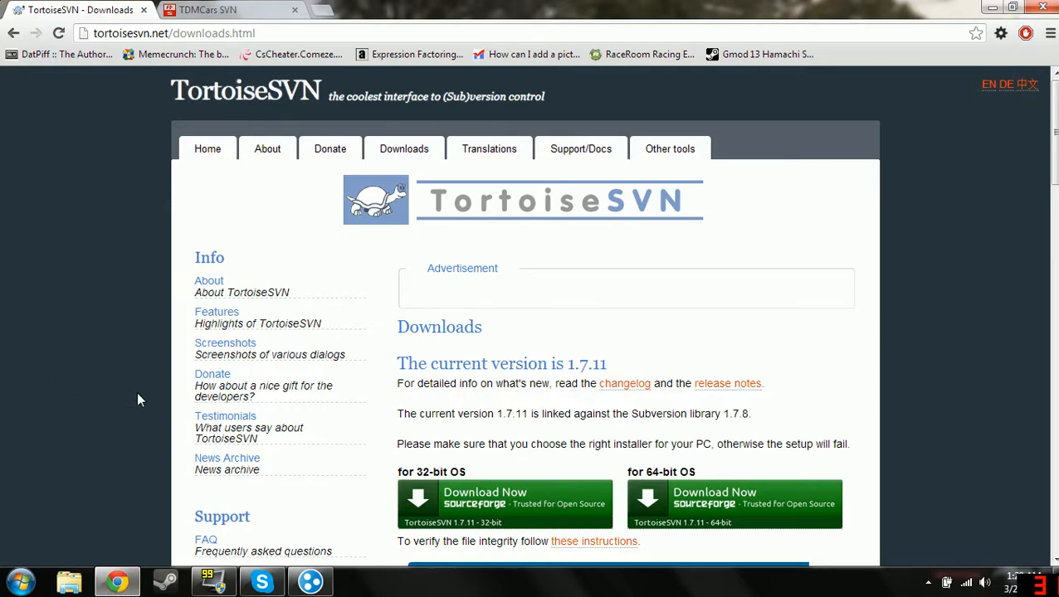
mouse_move(705, 278)
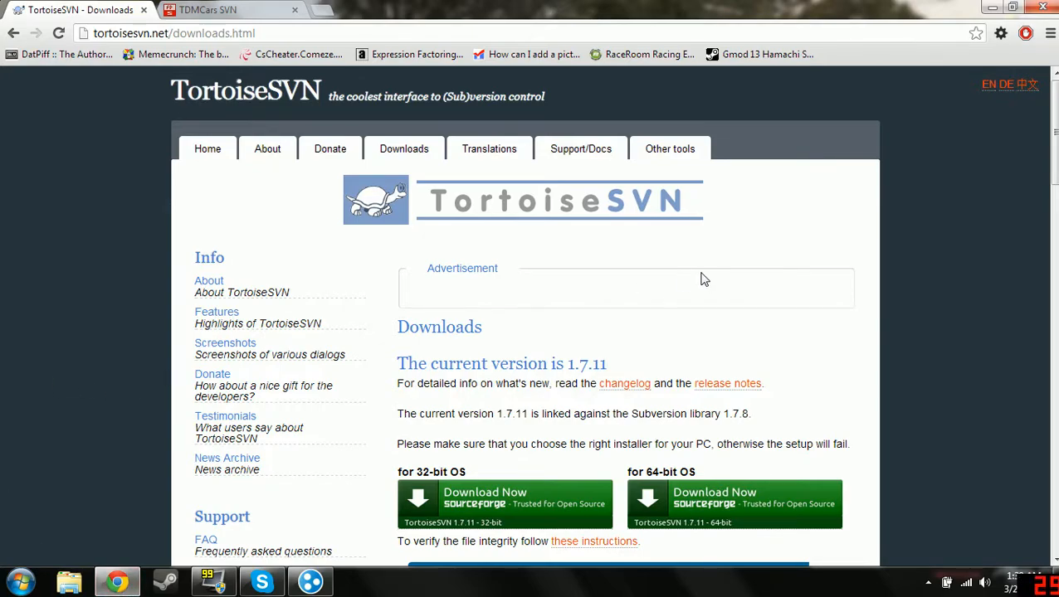
scroll("down", 3)
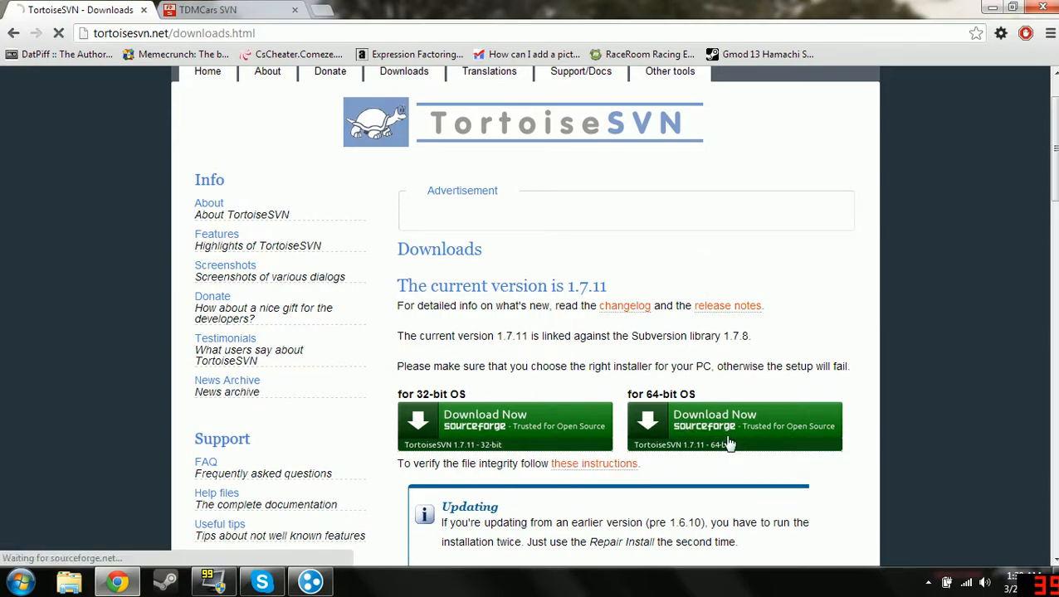
left_click(733, 427)
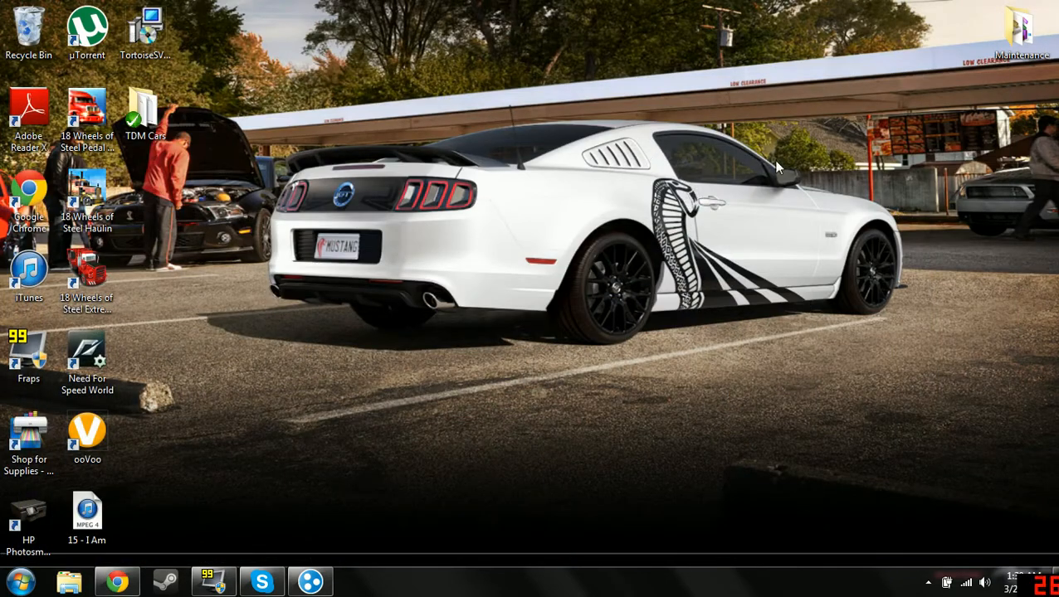
left_click(145, 34)
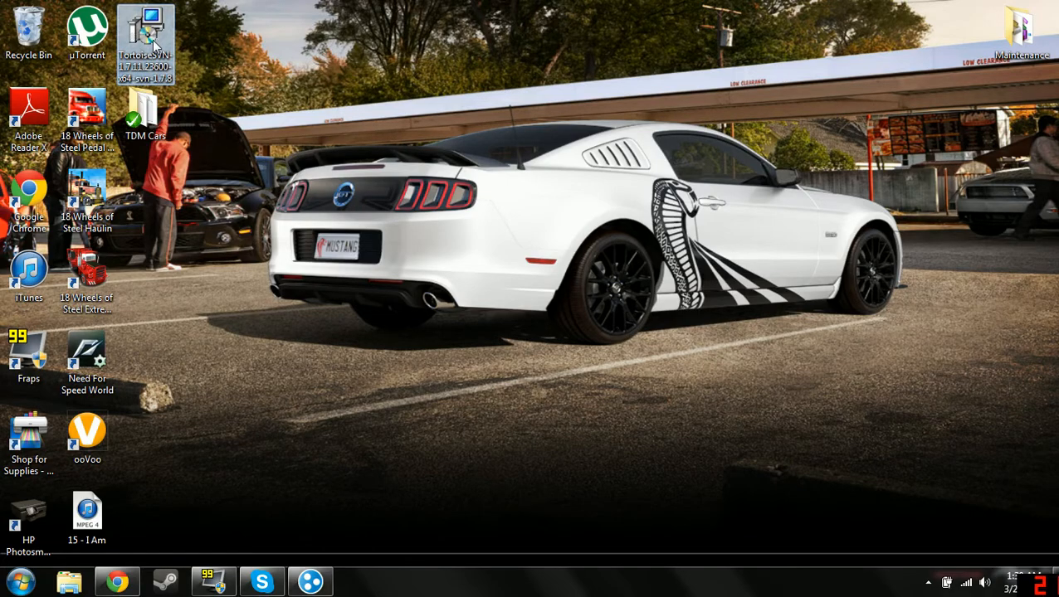
mouse_move(145, 37)
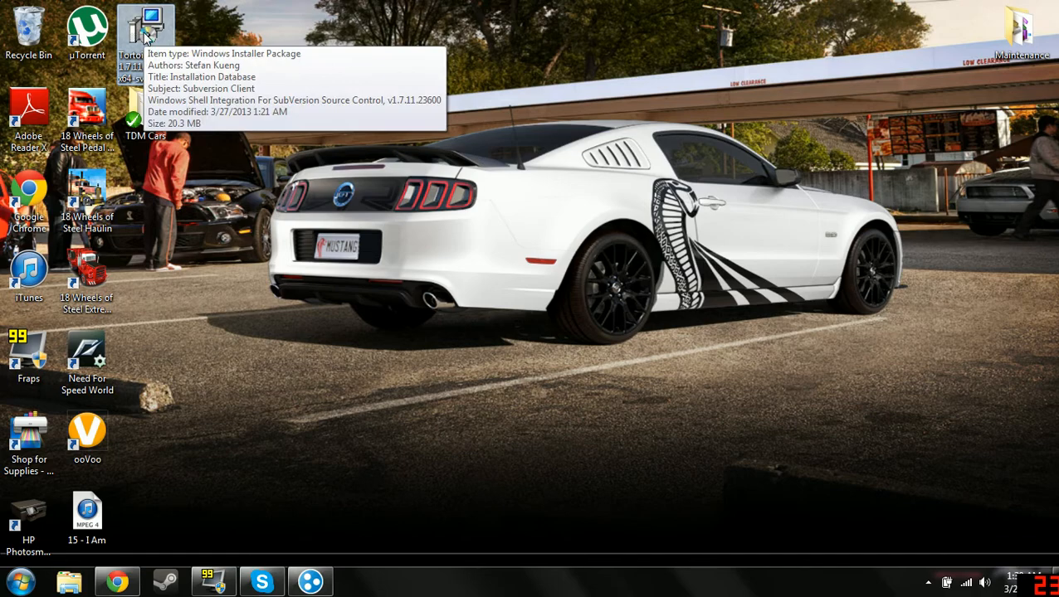
double_click(146, 29)
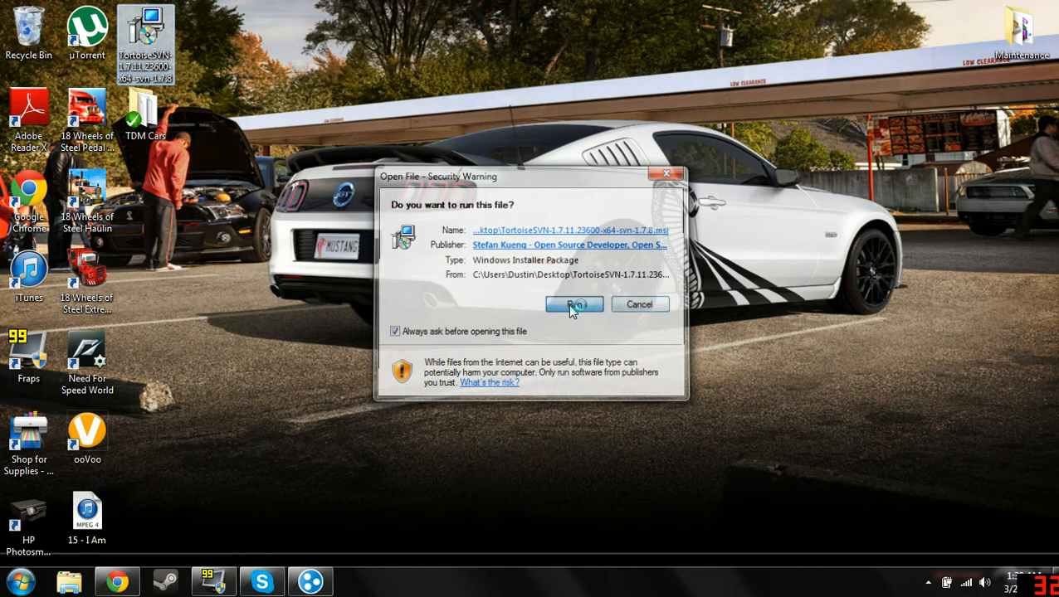
left_click(574, 304)
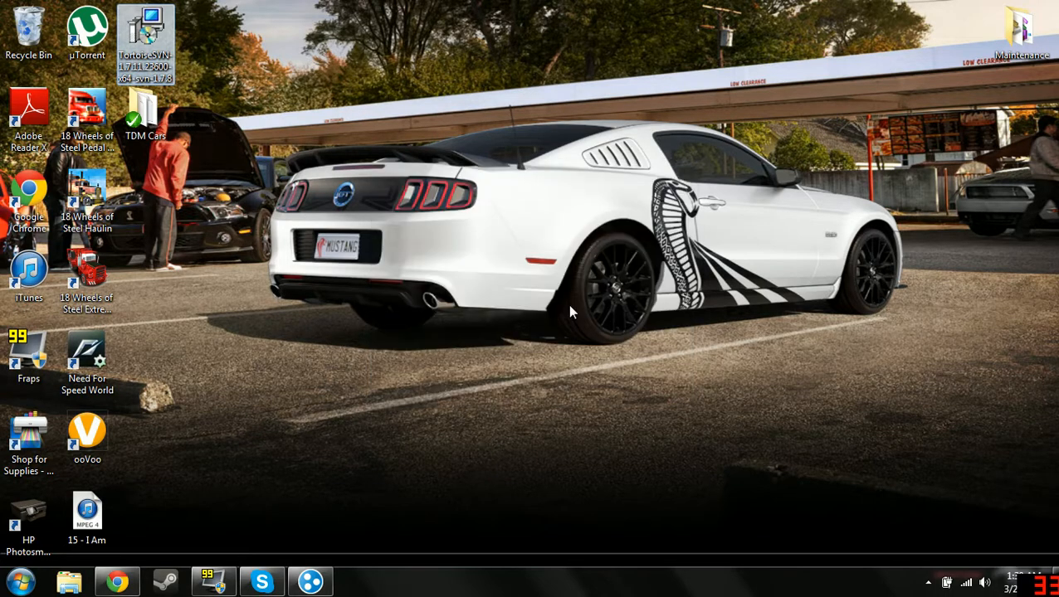
double_click(144, 37)
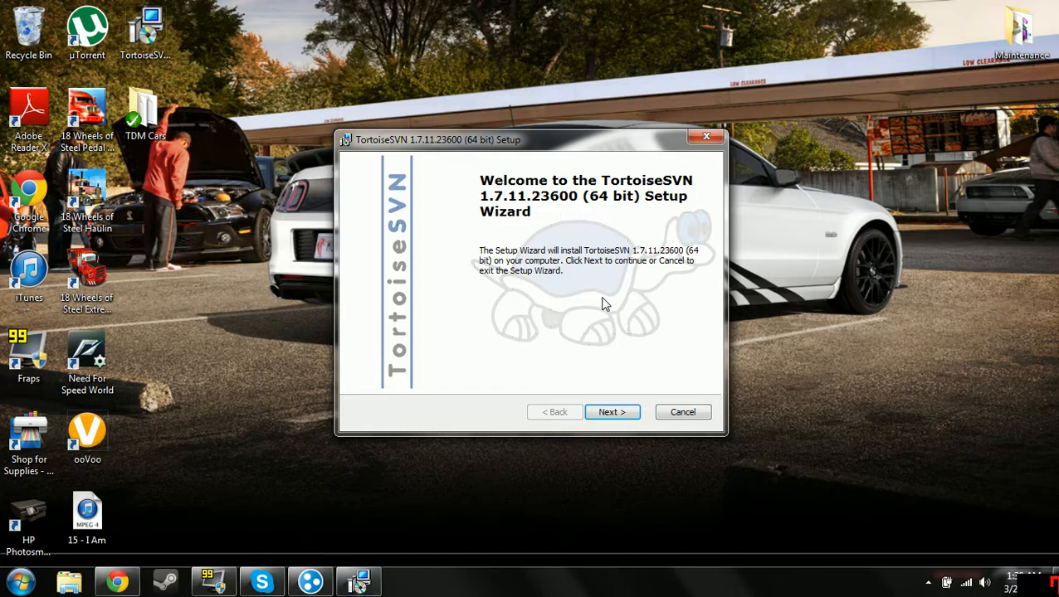
left_click(611, 412)
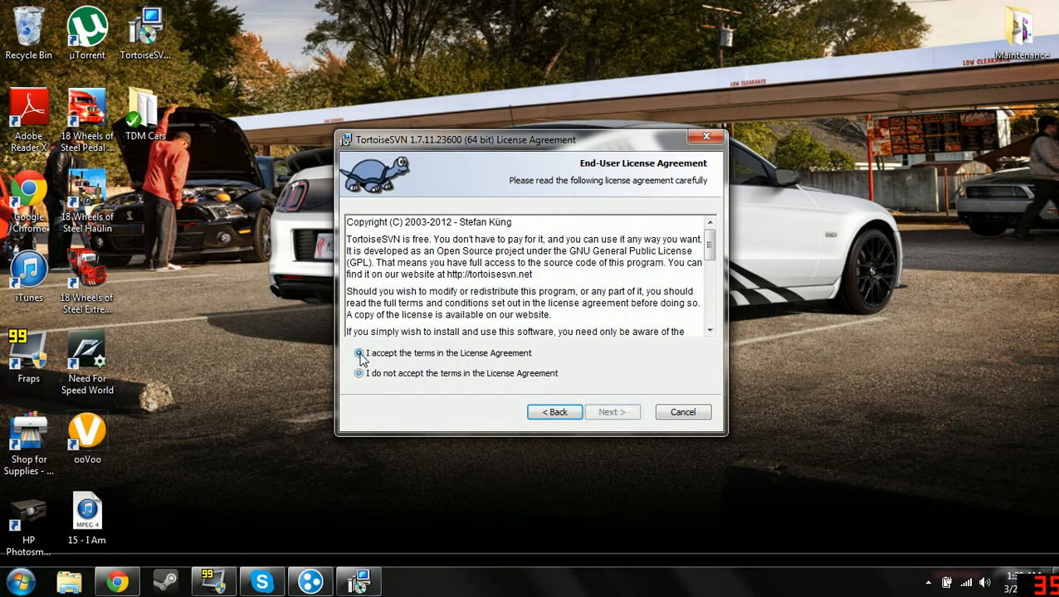
left_click(612, 412)
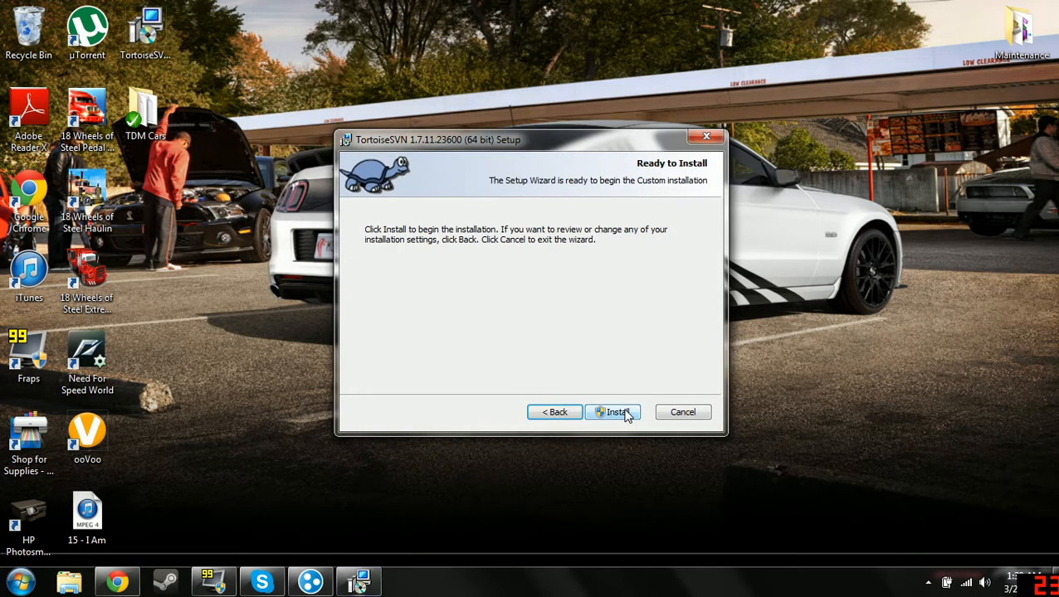
left_click(682, 412)
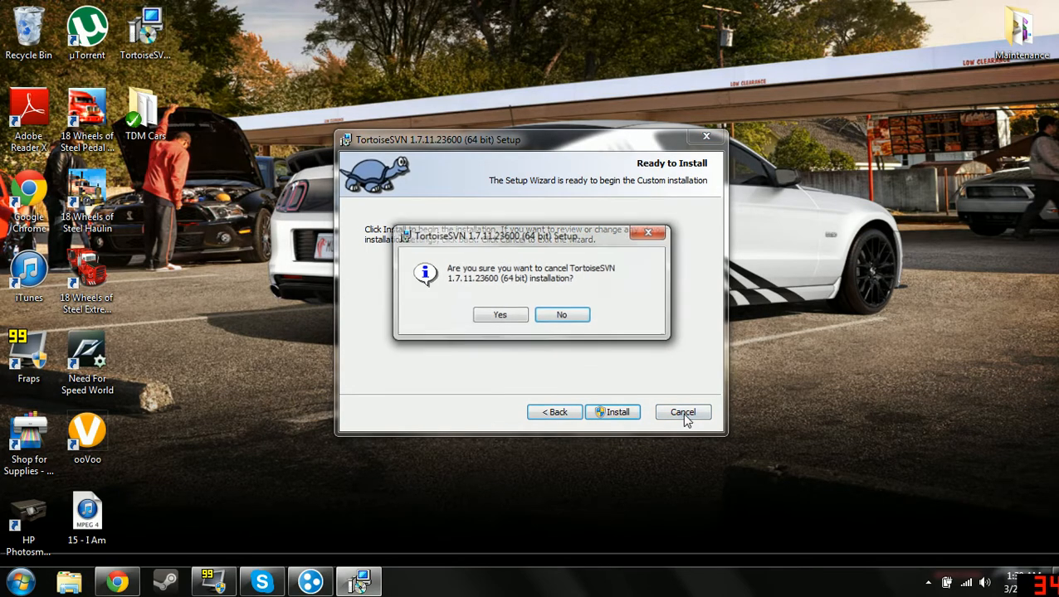
left_click(500, 315)
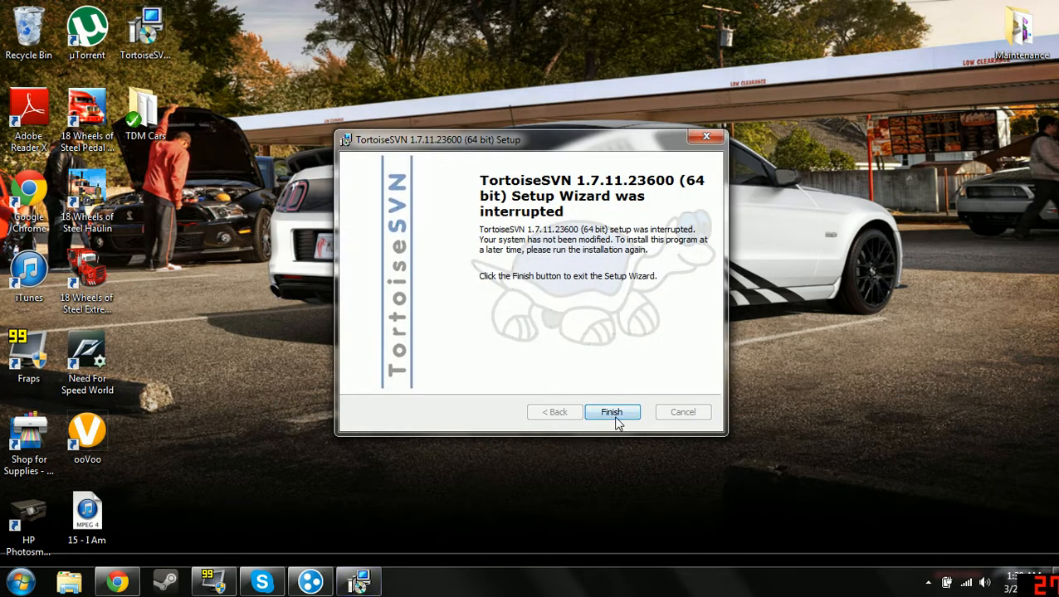
left_click(612, 412)
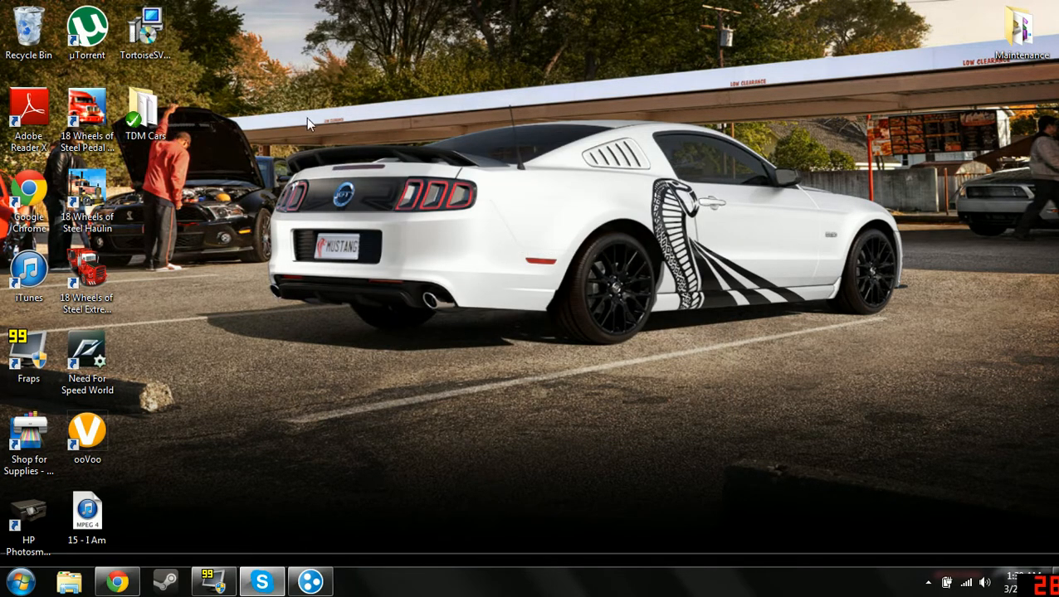
mouse_move(303, 351)
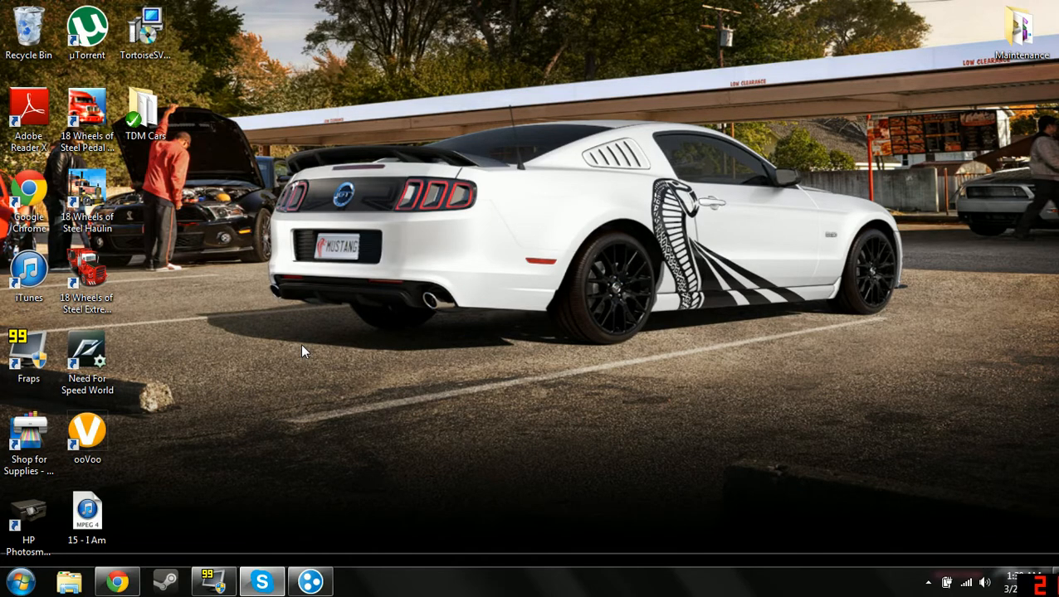
mouse_move(383, 308)
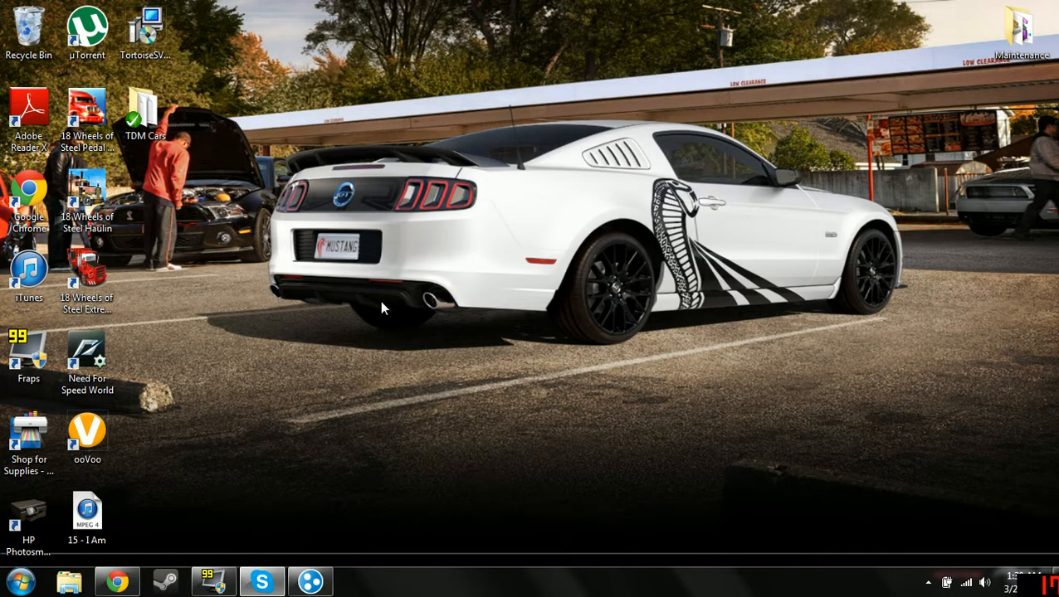
mouse_move(378, 375)
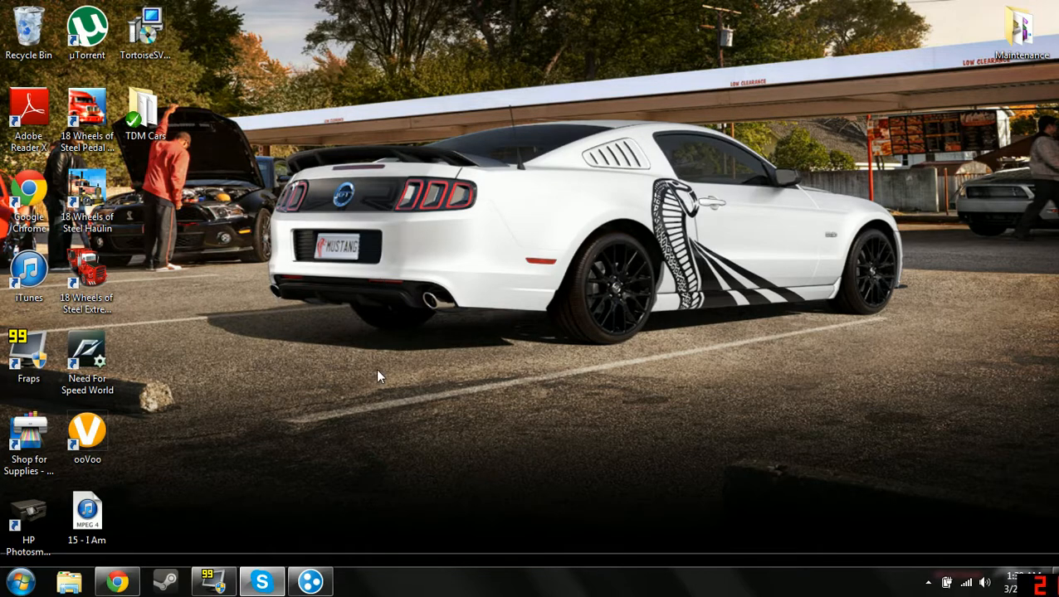
mouse_move(357, 412)
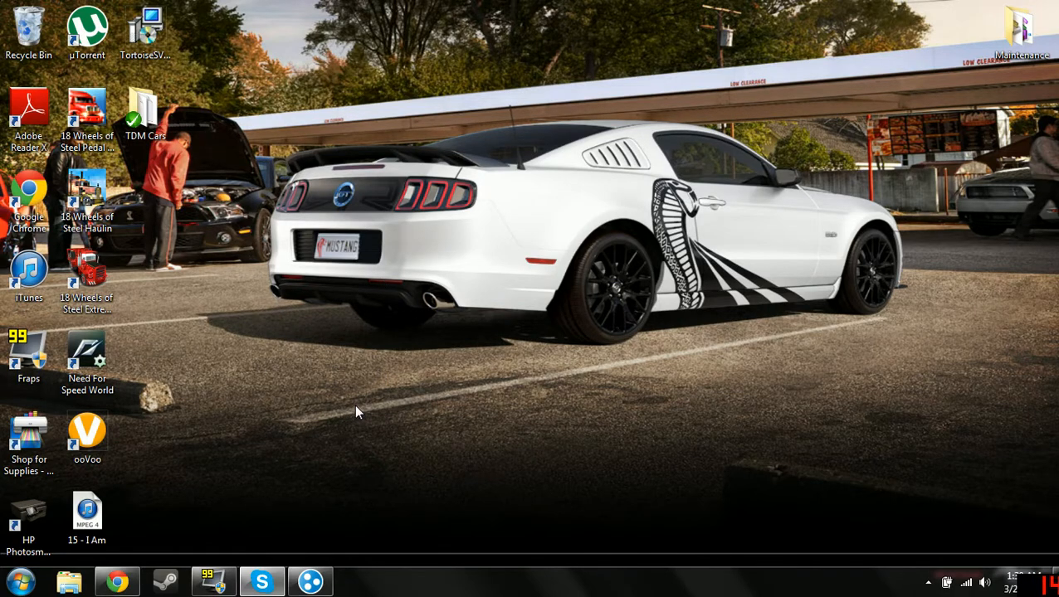
mouse_move(330, 390)
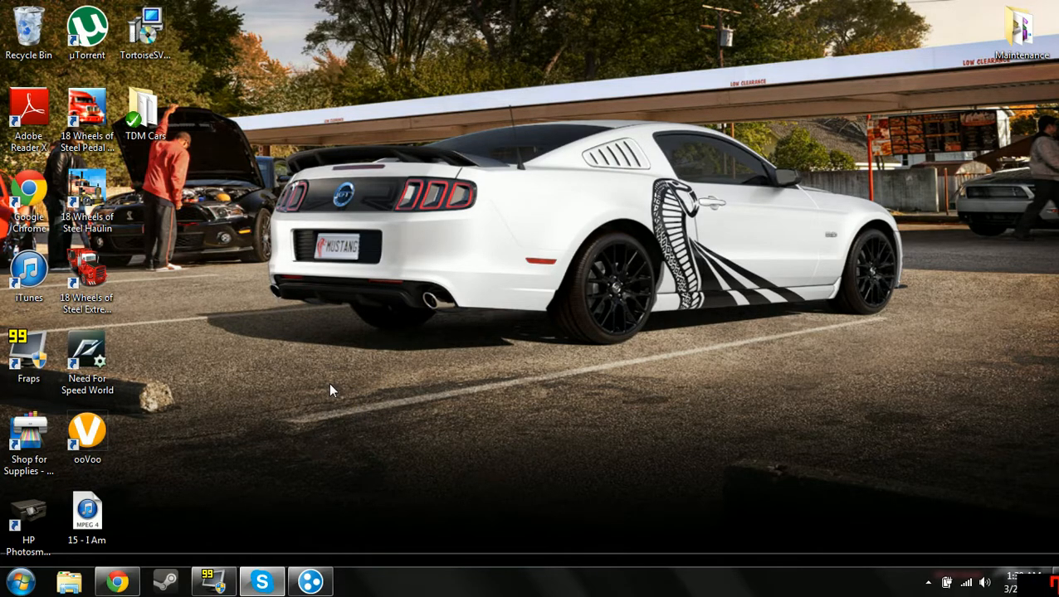
Create a new desktop folder from the context menu and name it '666'
right_click(332, 390)
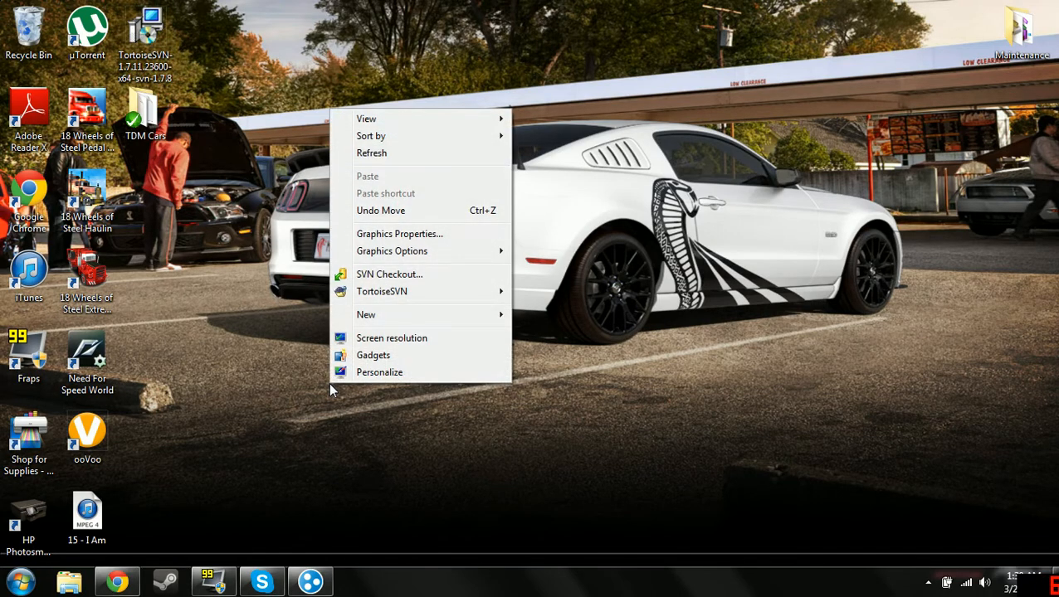
mouse_move(384, 303)
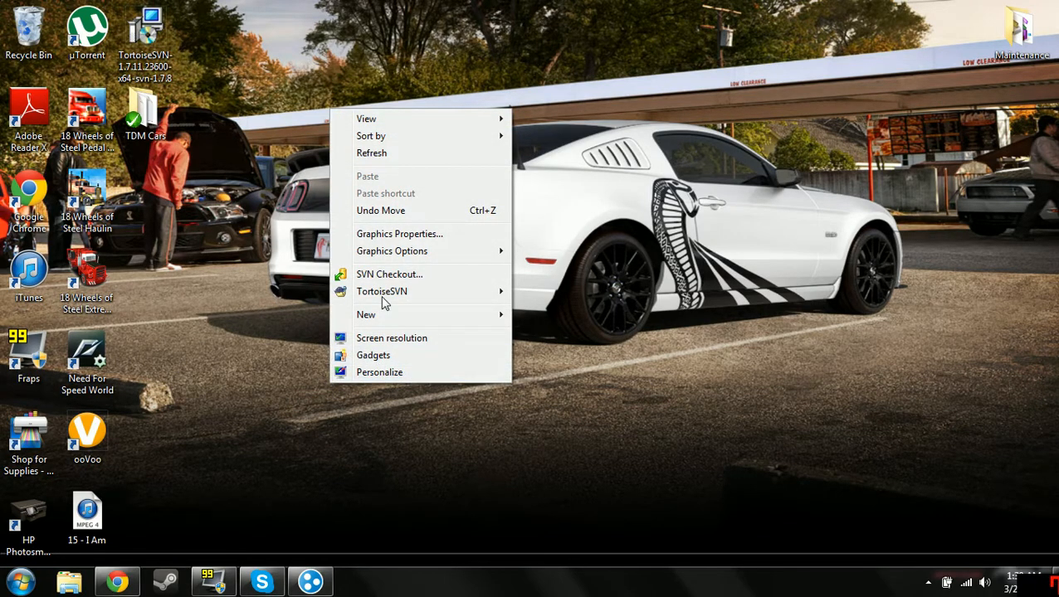
mouse_move(382, 291)
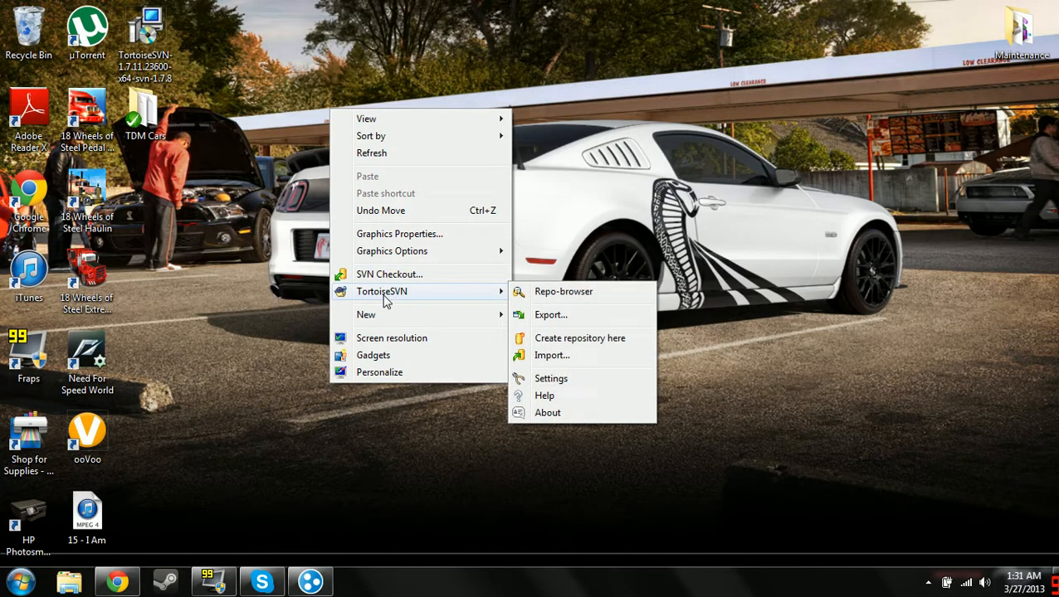
mouse_move(419, 299)
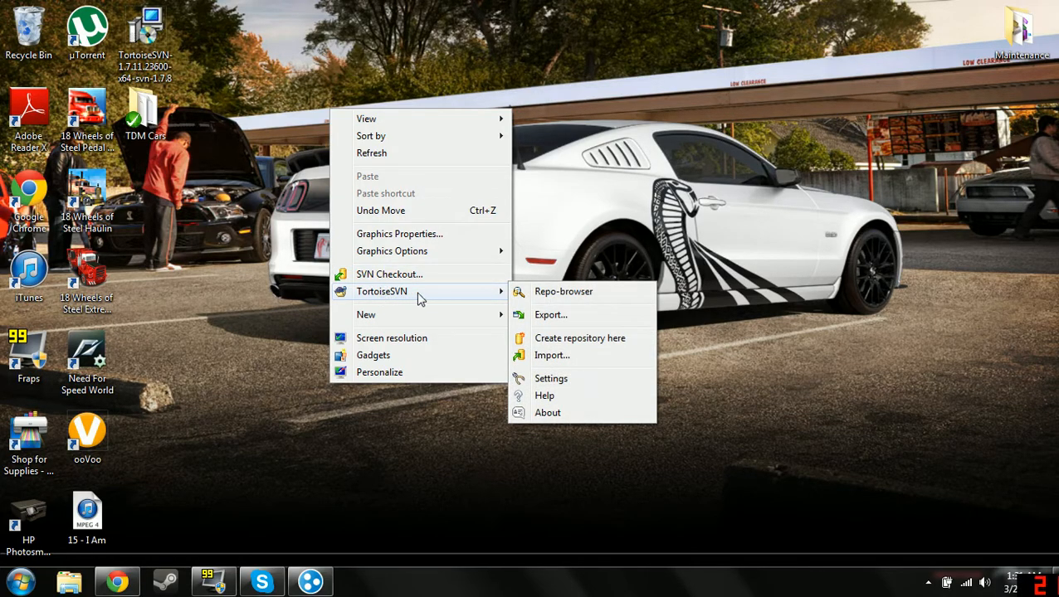
mouse_move(564, 291)
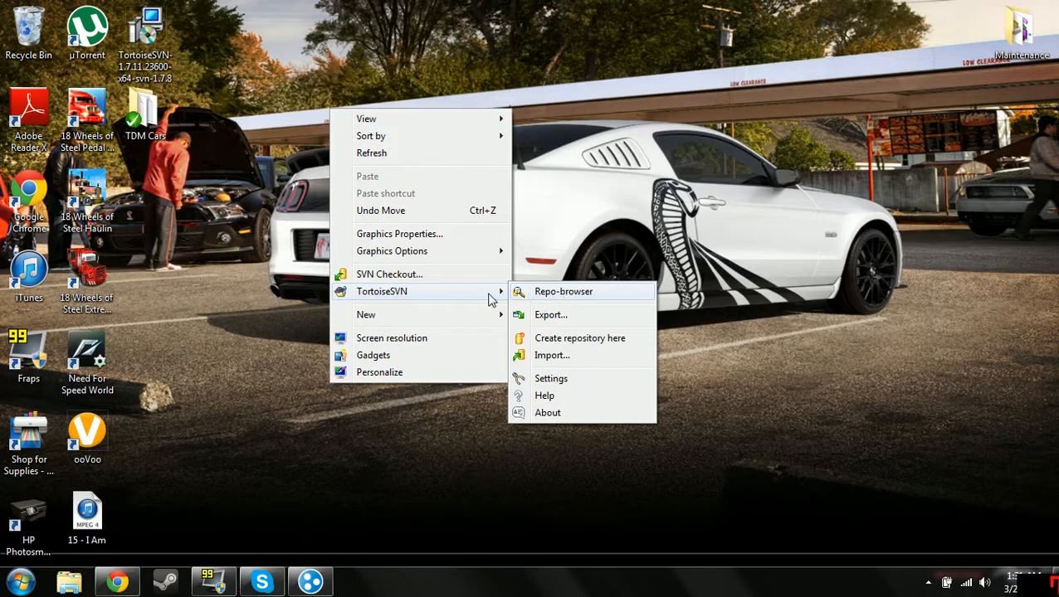
mouse_move(454, 299)
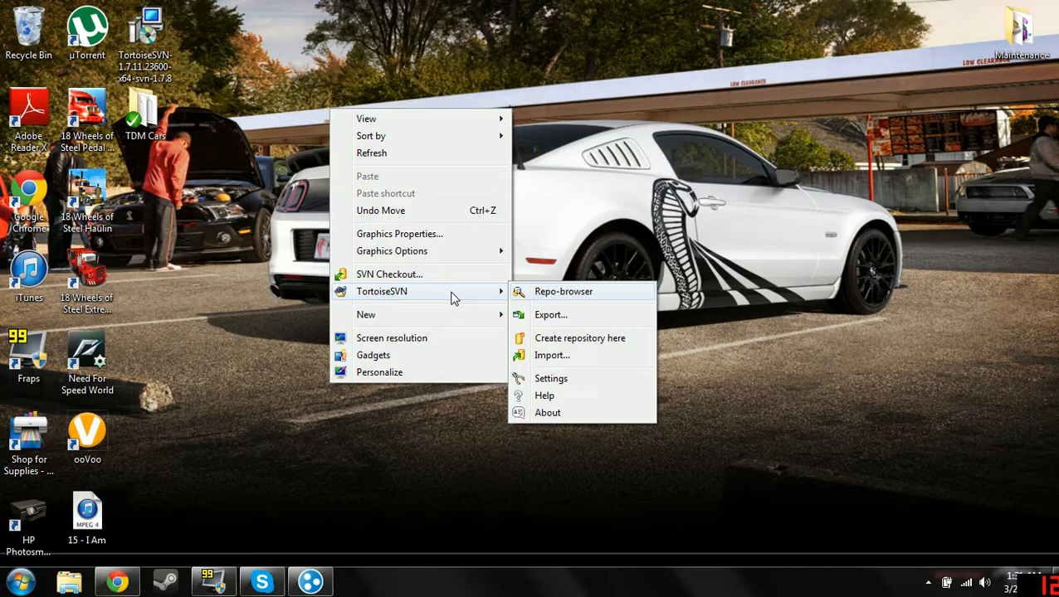
mouse_move(415, 274)
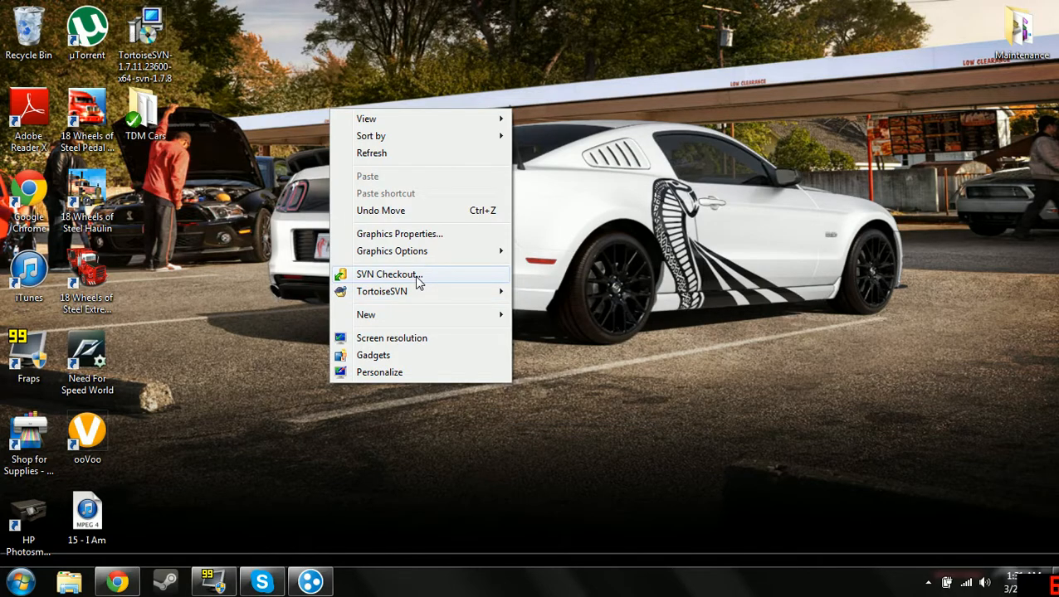
mouse_move(398, 280)
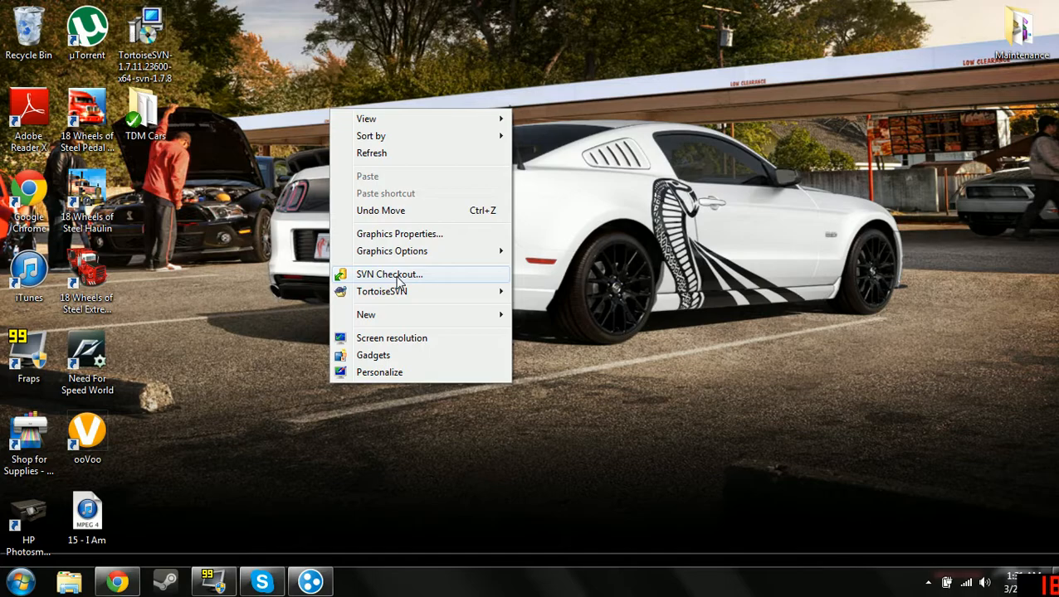
mouse_move(399, 157)
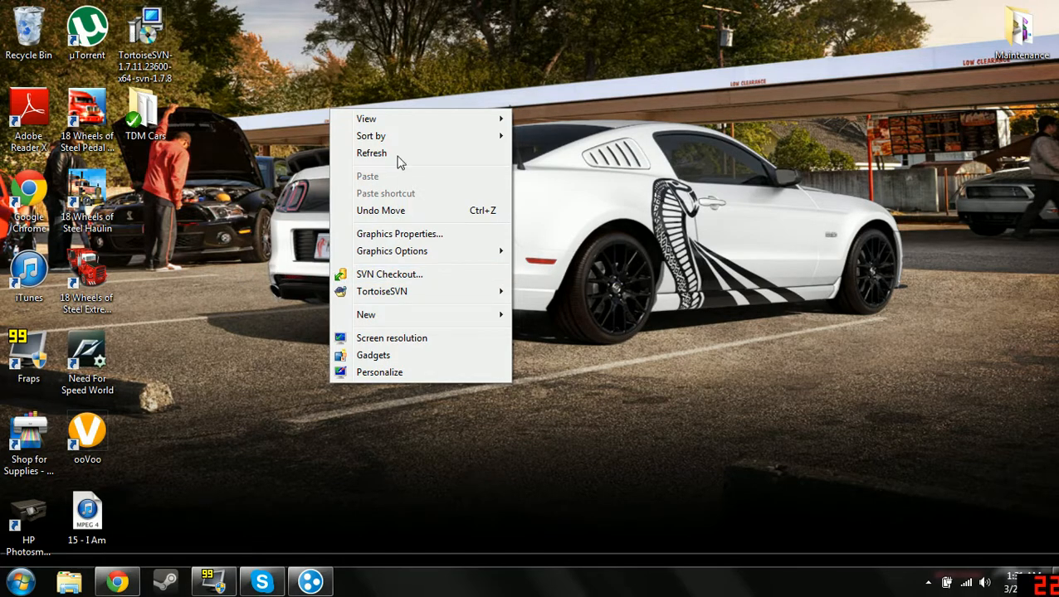
mouse_move(390, 315)
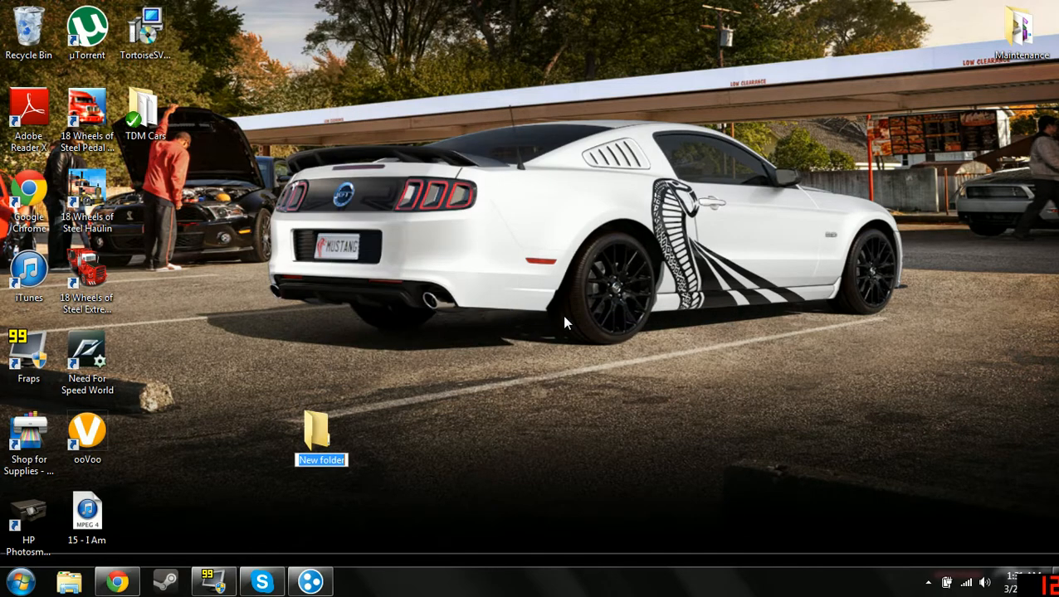
type("666")
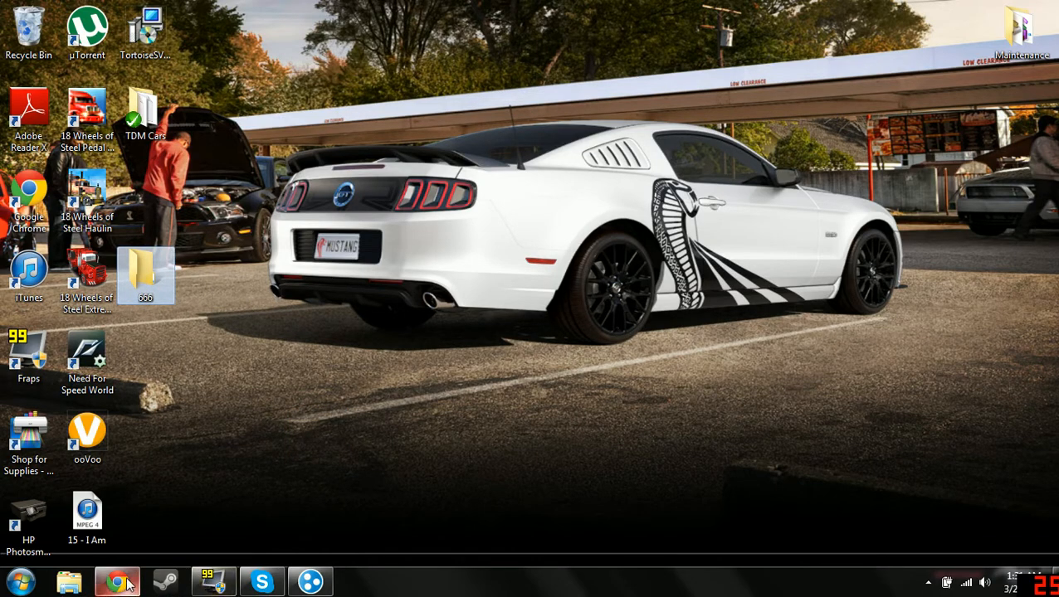
Open the TDMCarpack SVN repository listing from the TDMCars forum thread's SVN link
left_click(116, 581)
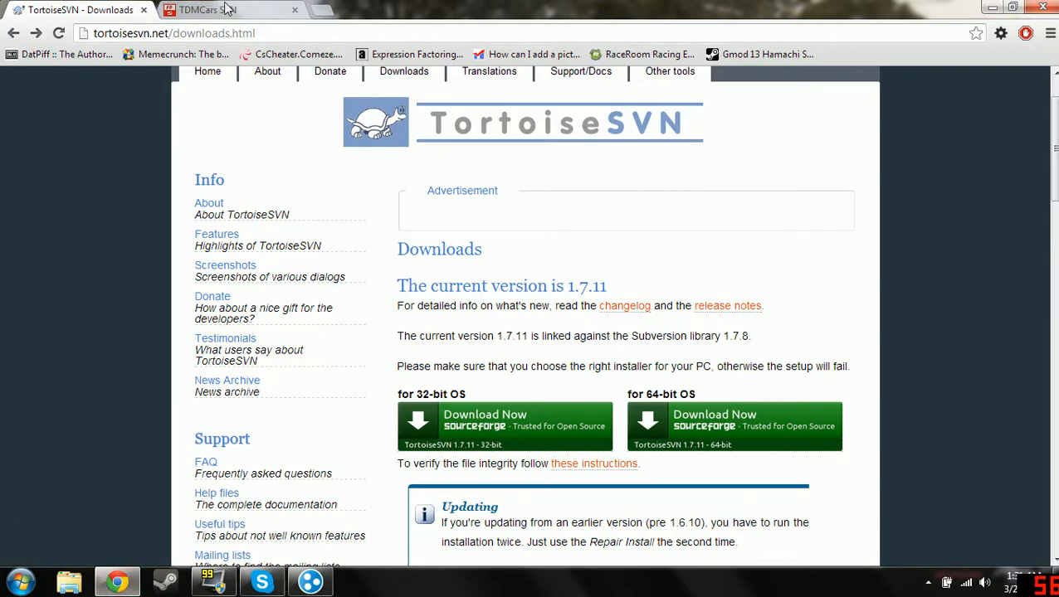
left_click(207, 9)
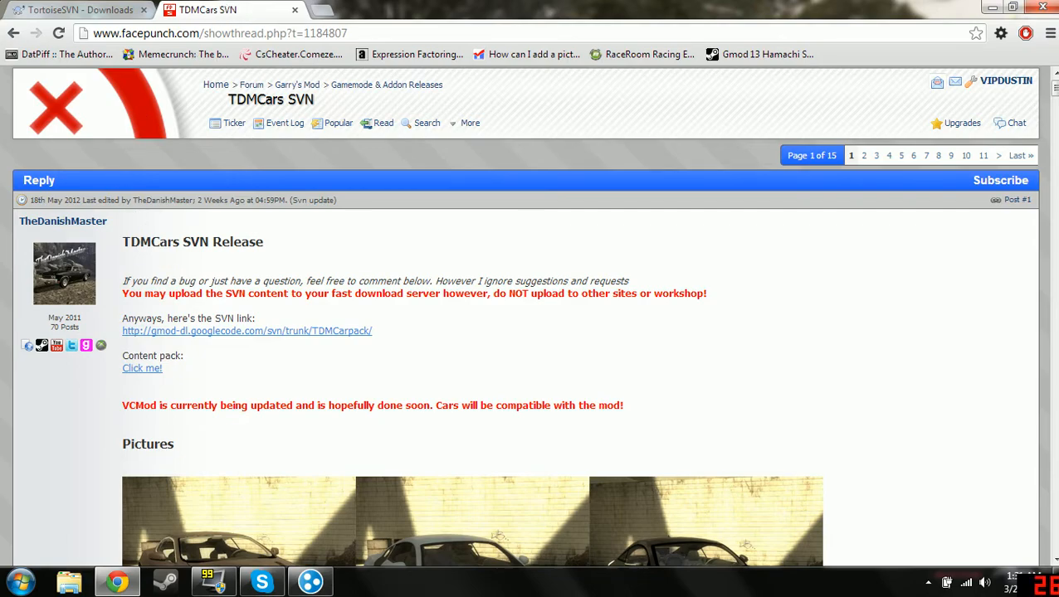
mouse_move(268, 262)
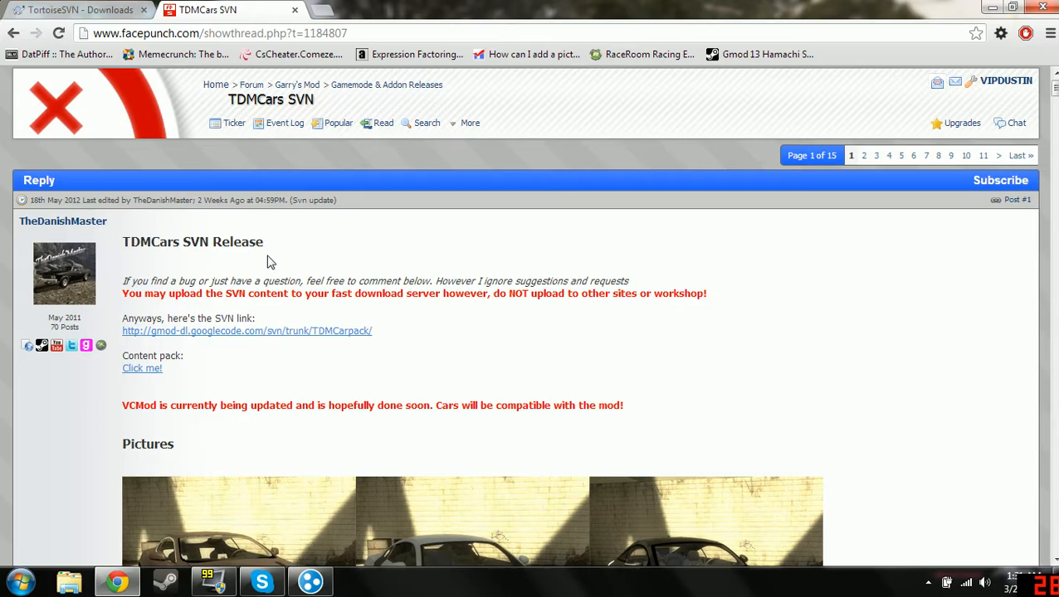
mouse_move(257, 193)
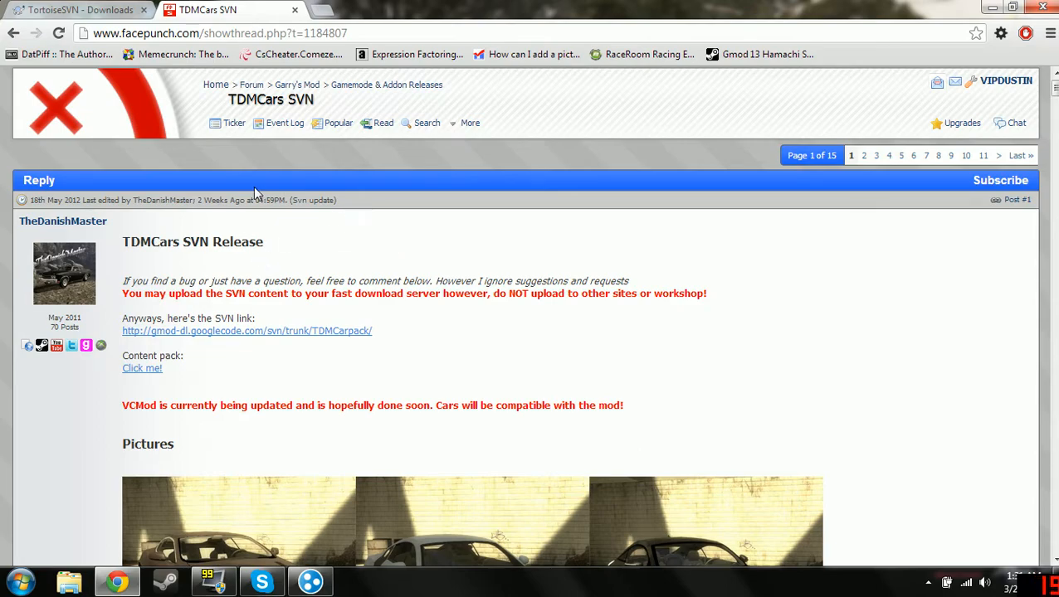
mouse_move(197, 331)
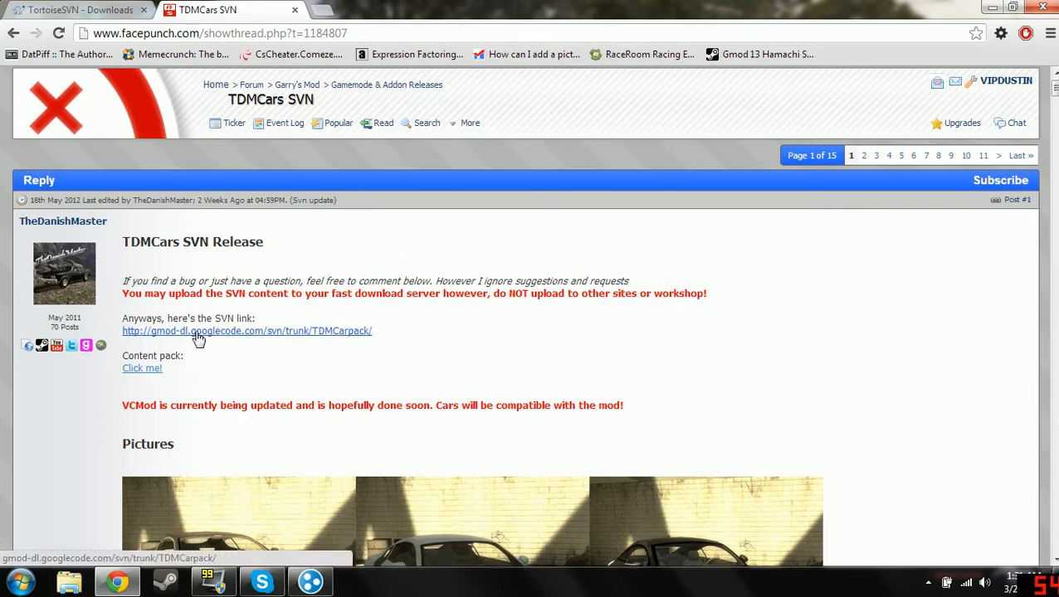
left_click(247, 331)
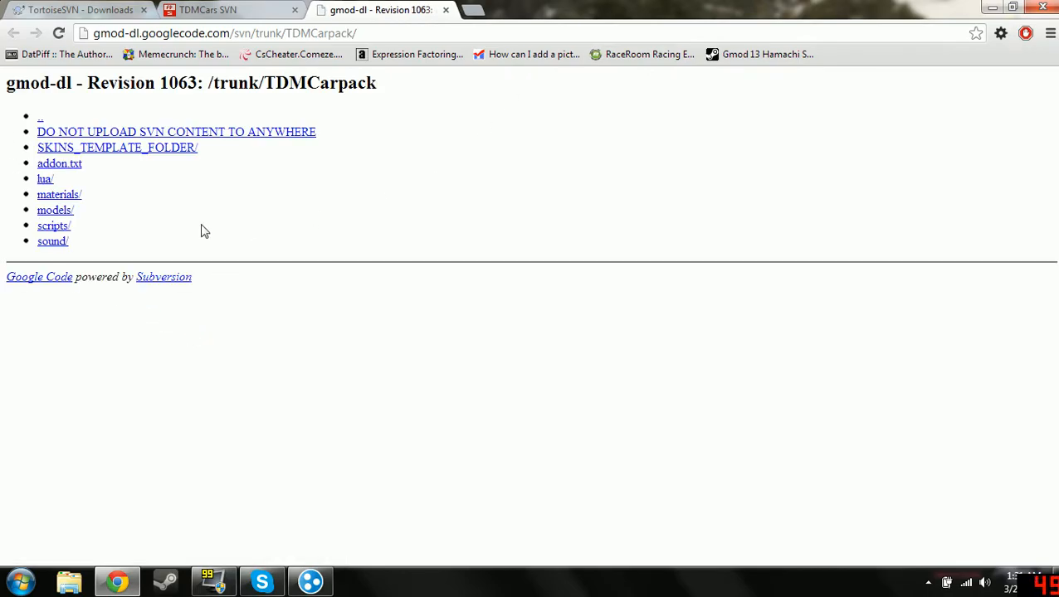
mouse_move(740, 7)
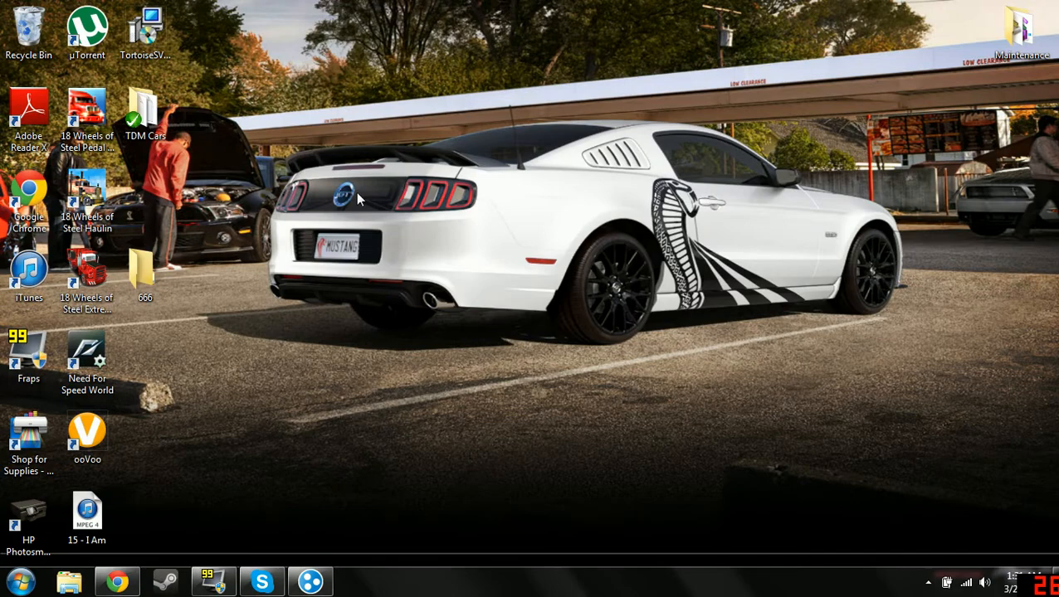
Start an SVN checkout of TDMCarpack into folder 666, cancel it, and dismiss the failure
right_click(144, 274)
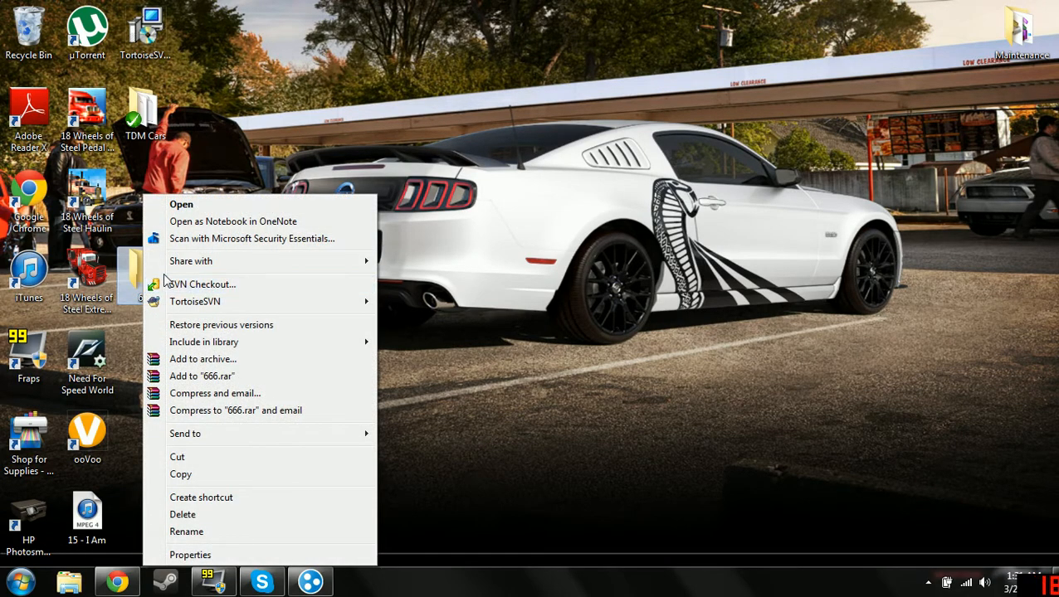
left_click(201, 284)
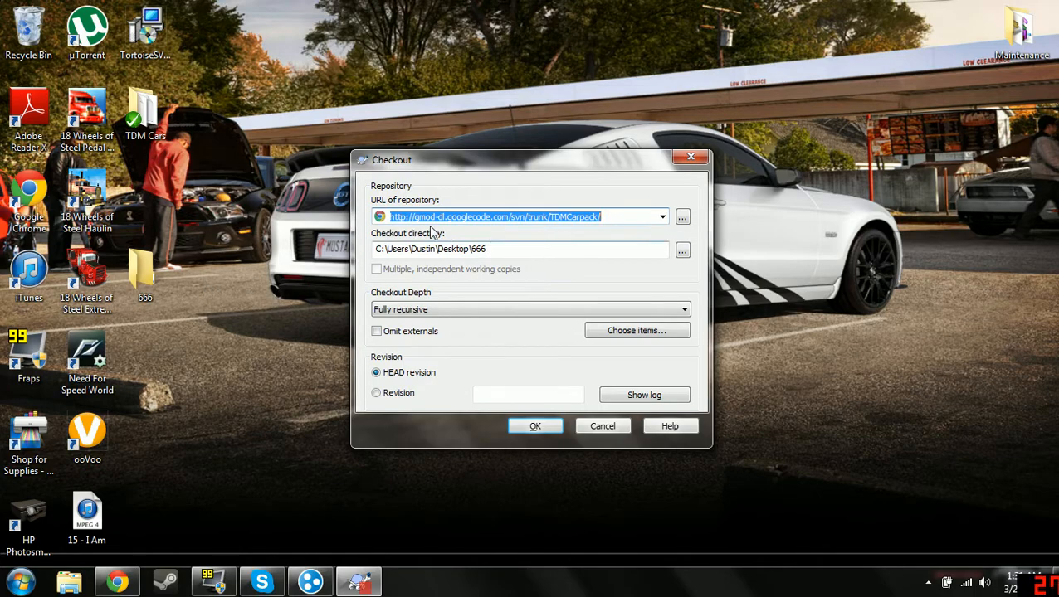
mouse_move(517, 231)
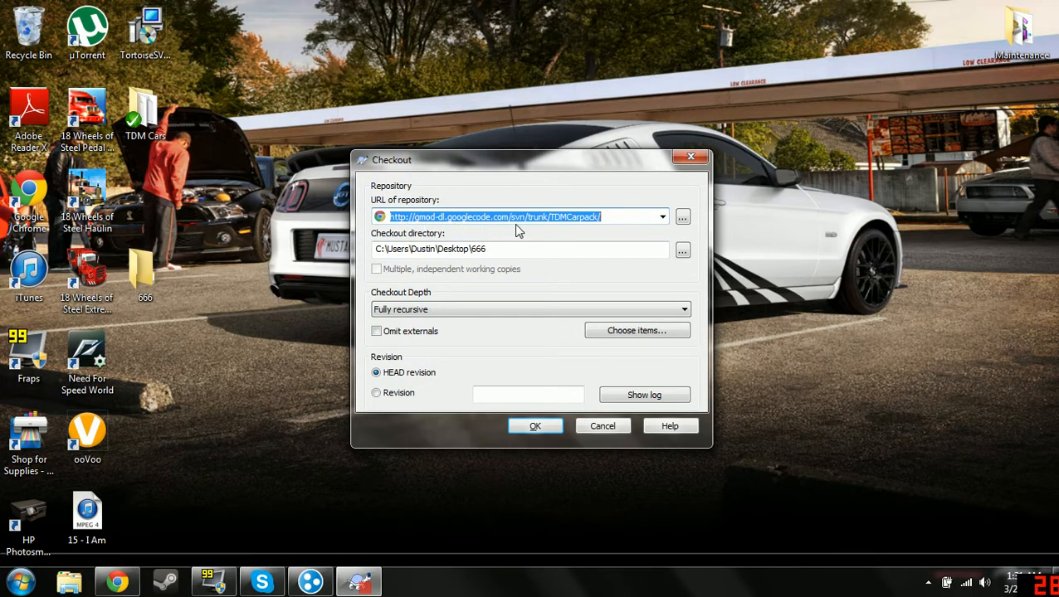
mouse_move(558, 228)
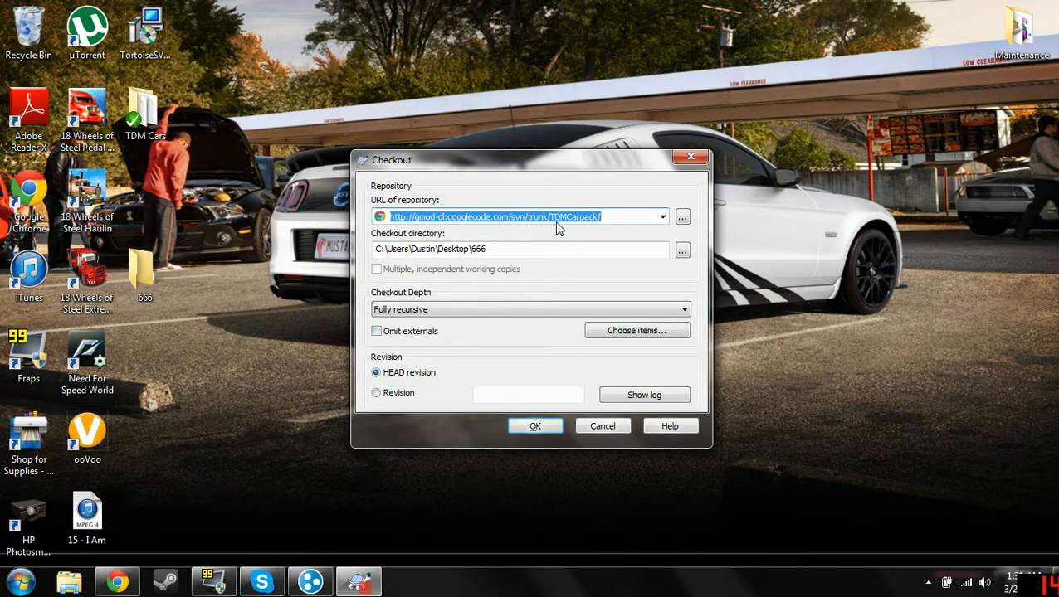
mouse_move(534, 425)
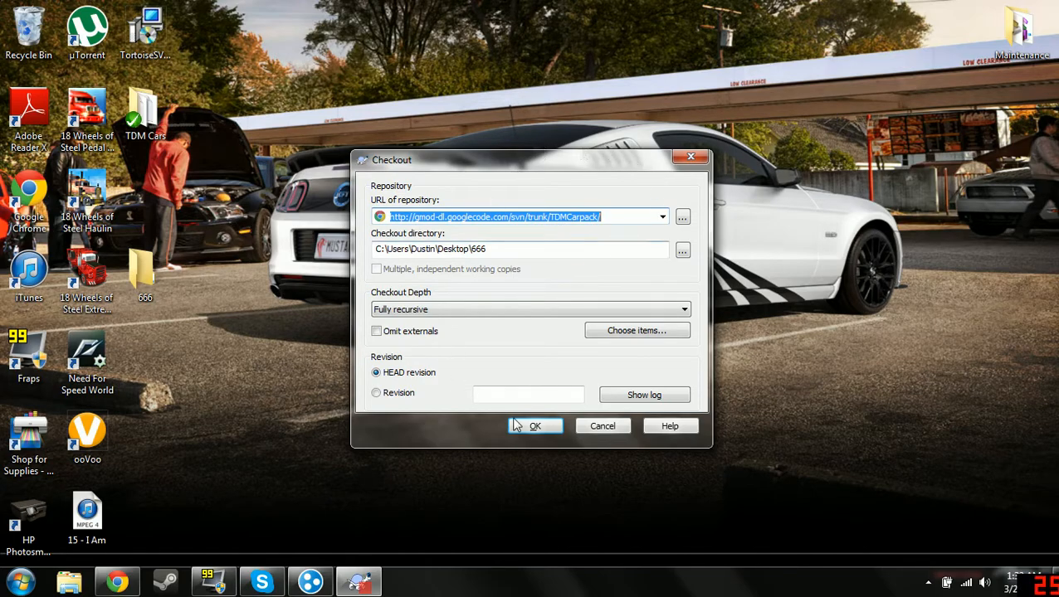
left_click(534, 426)
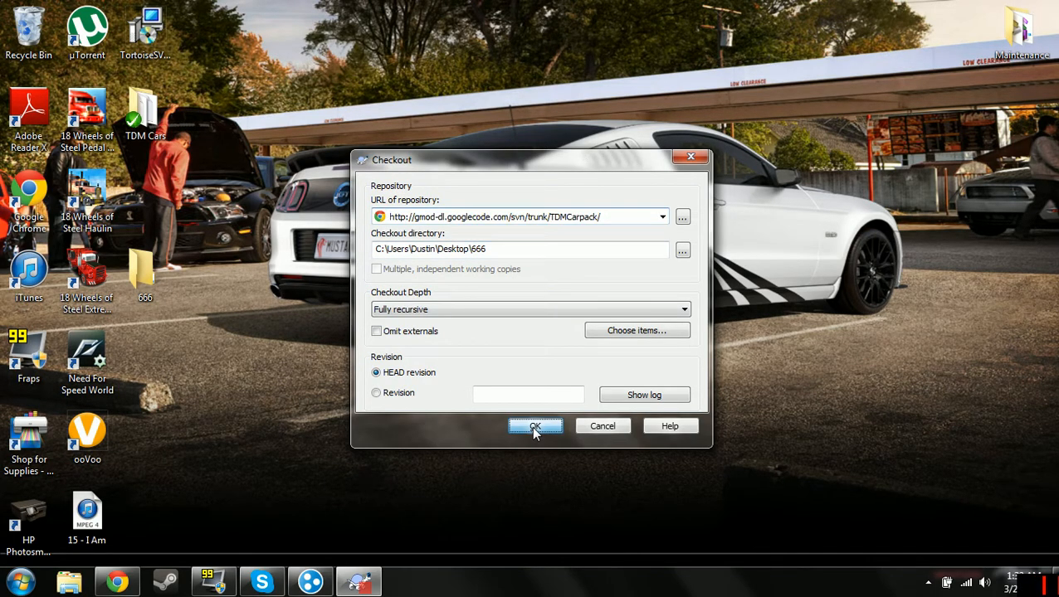
left_click(536, 426)
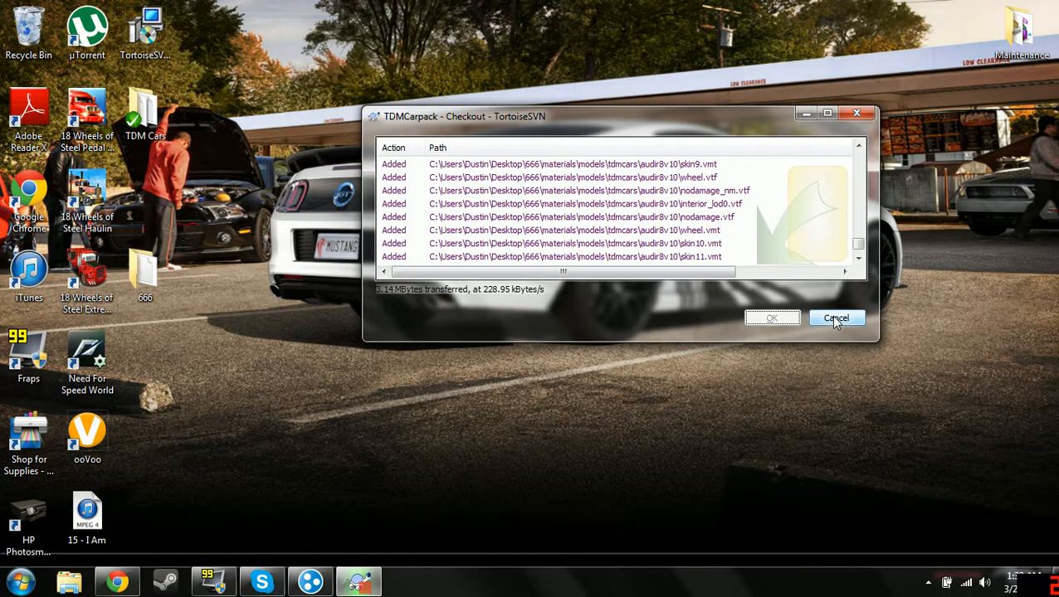
left_click(835, 318)
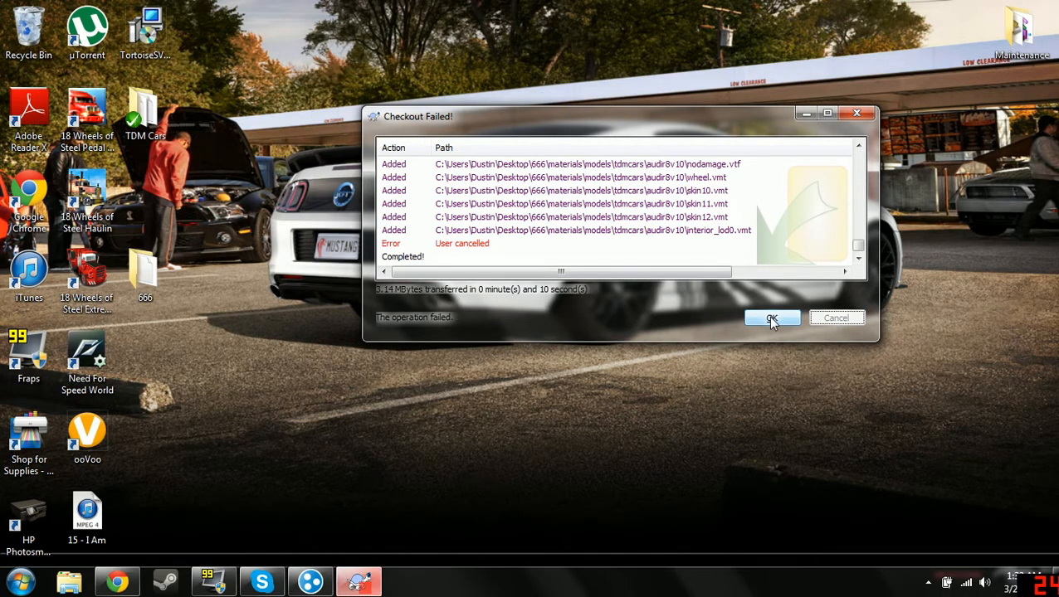
left_click(771, 318)
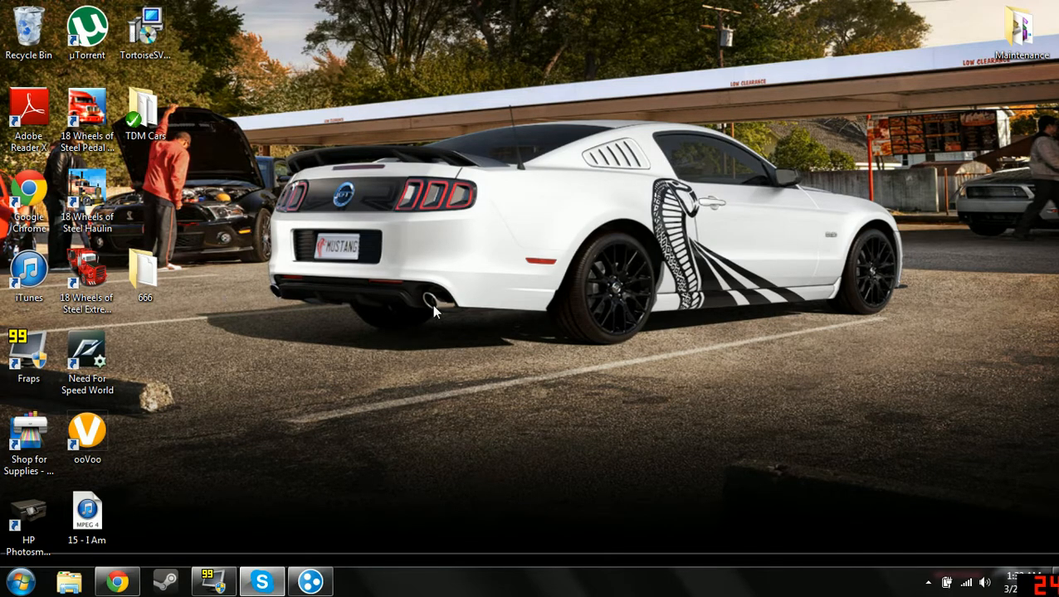
mouse_move(431, 314)
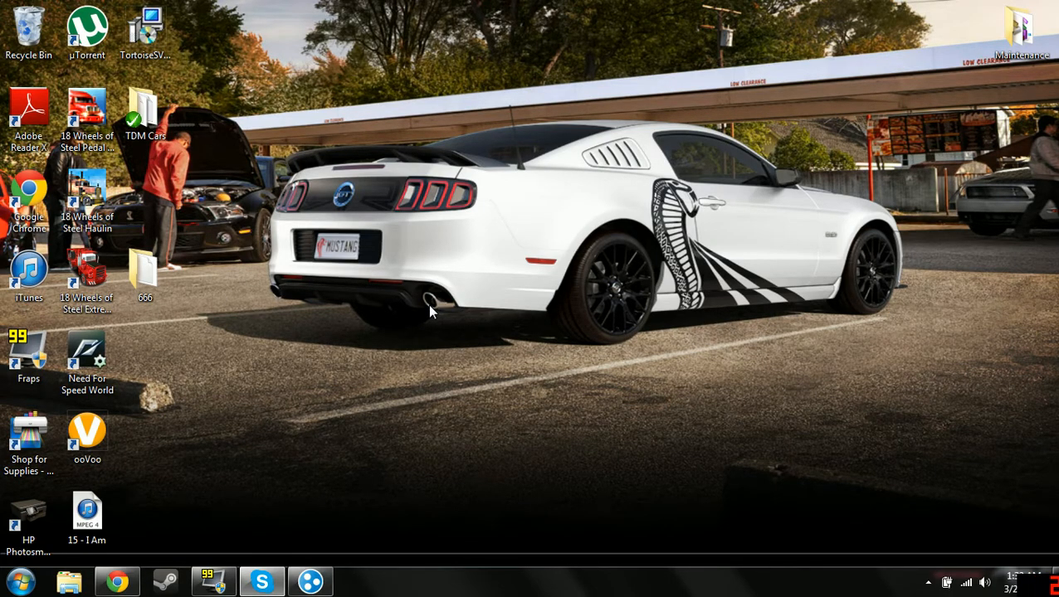
mouse_move(411, 307)
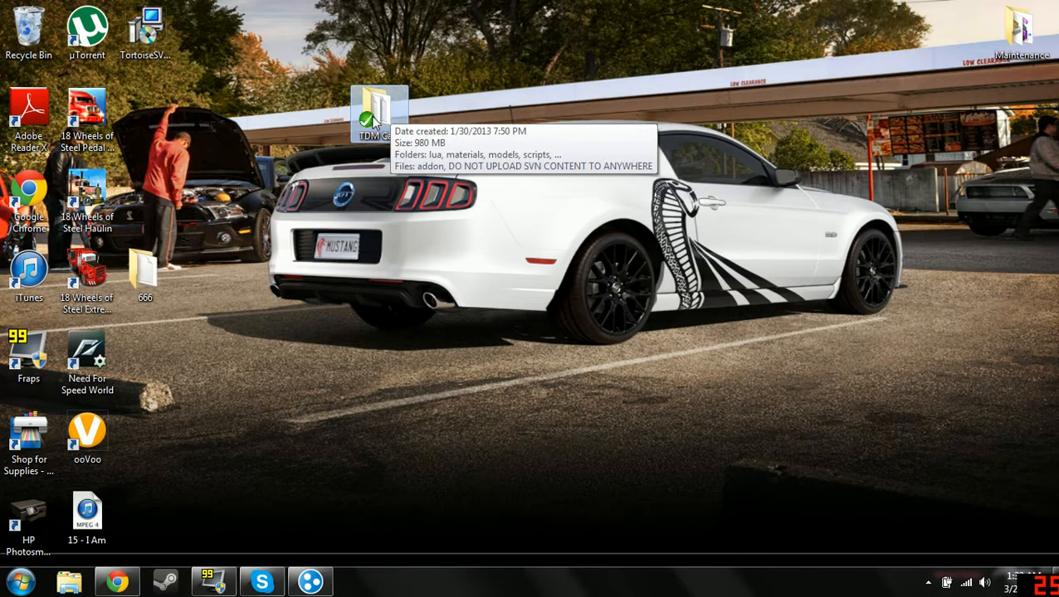
mouse_move(393, 122)
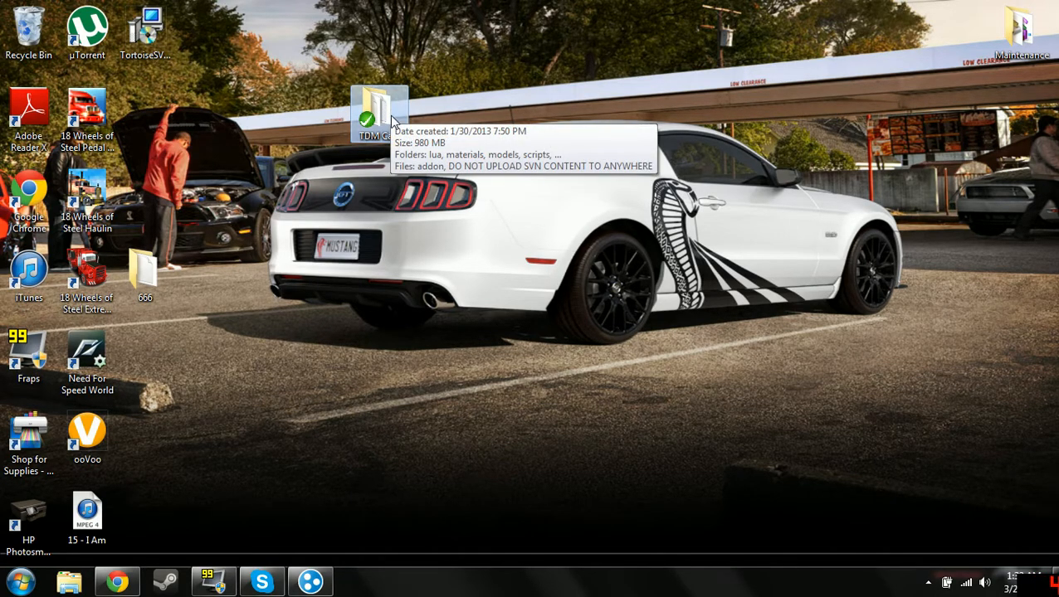
double_click(379, 112)
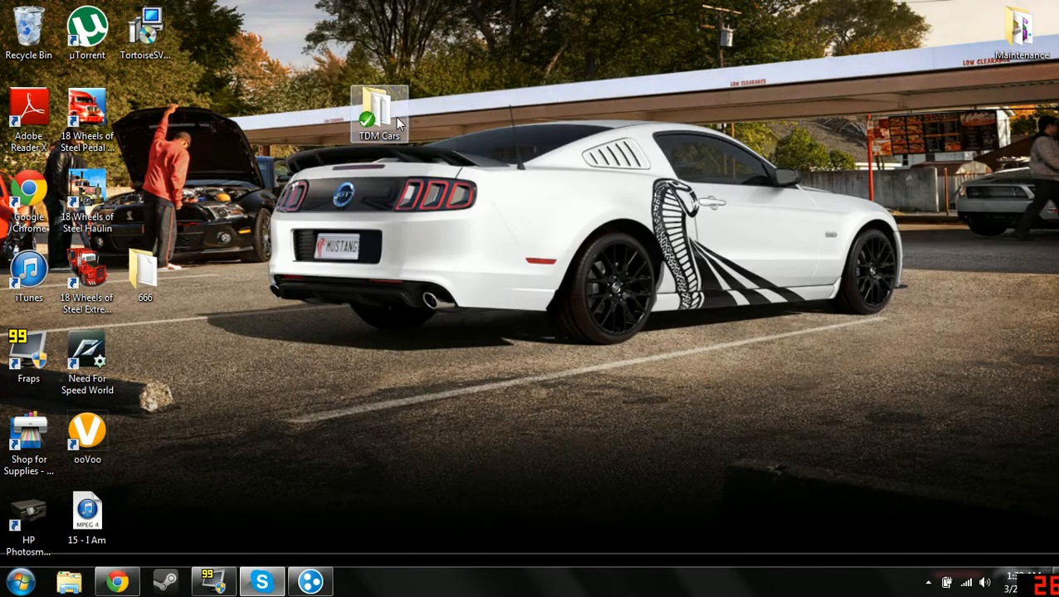
left_click_drag(379, 117, 171, 125)
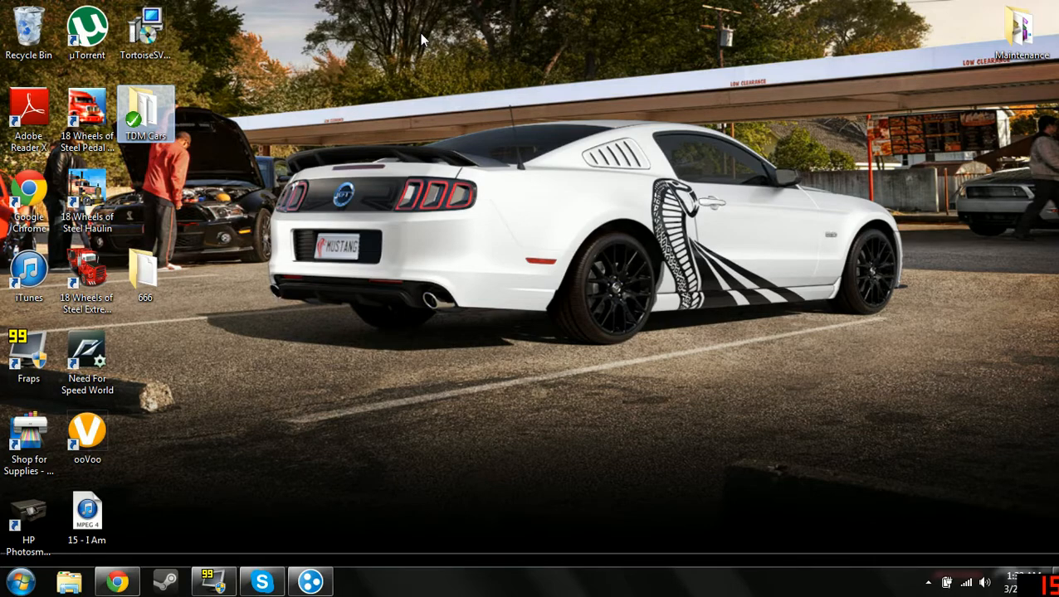
mouse_move(417, 64)
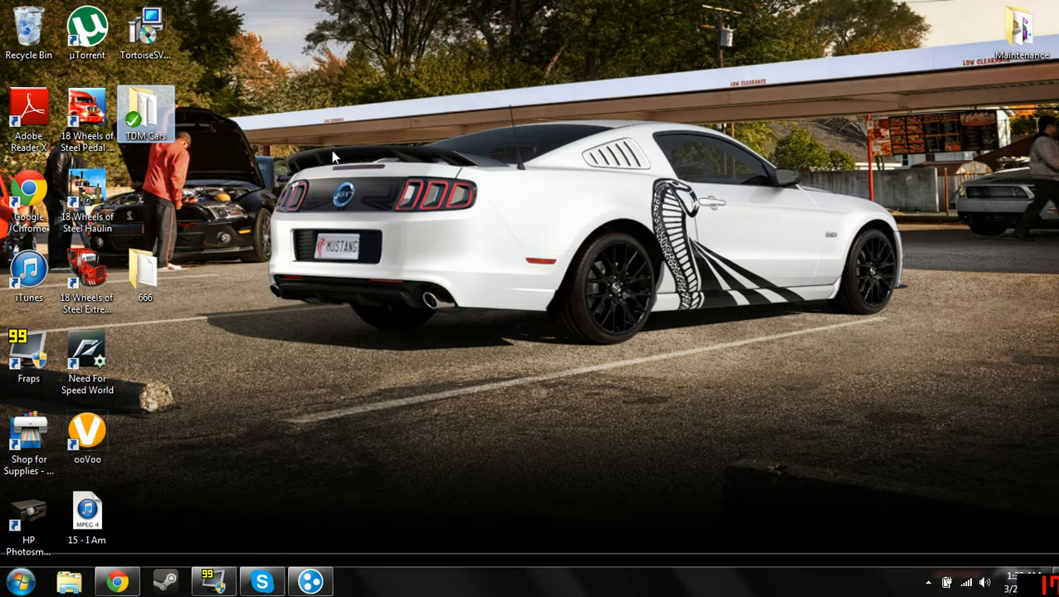
mouse_move(448, 66)
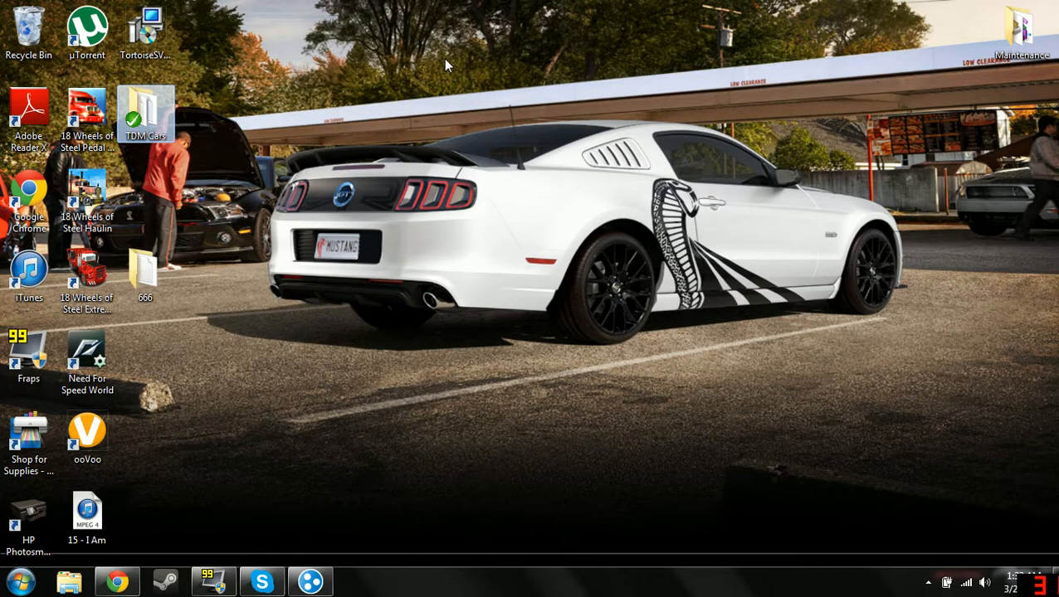
mouse_move(404, 54)
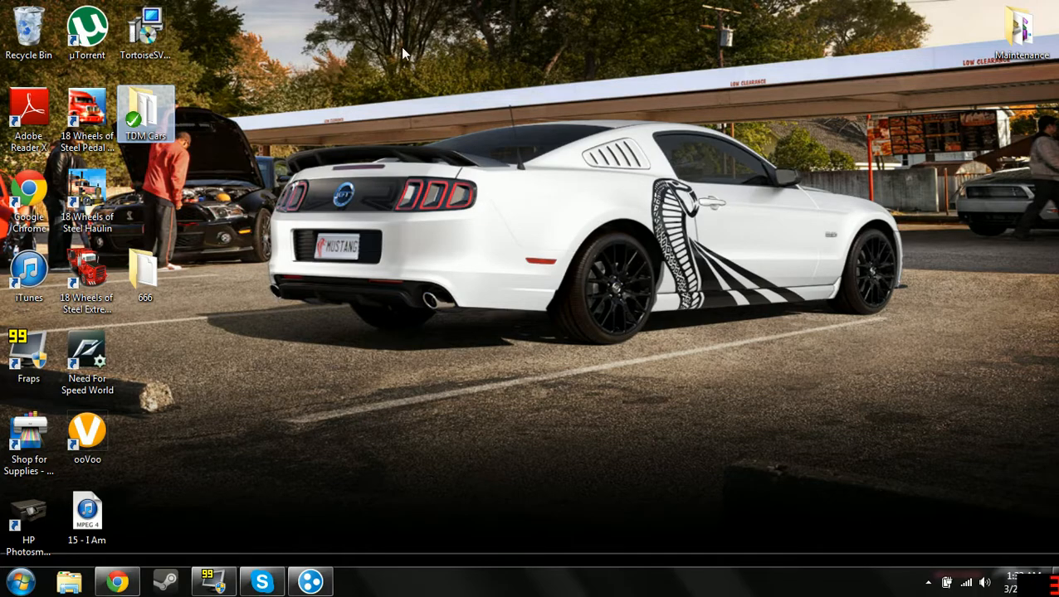
Run SVN Update on the TDM Cars folder to reach revision 1063 and close the report
right_click(145, 112)
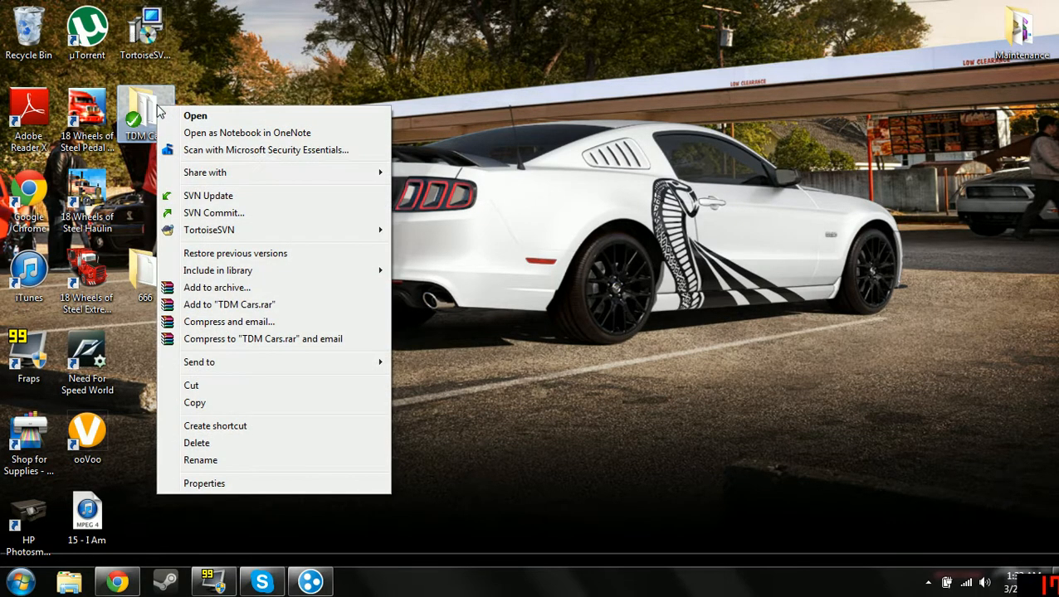
mouse_move(207, 196)
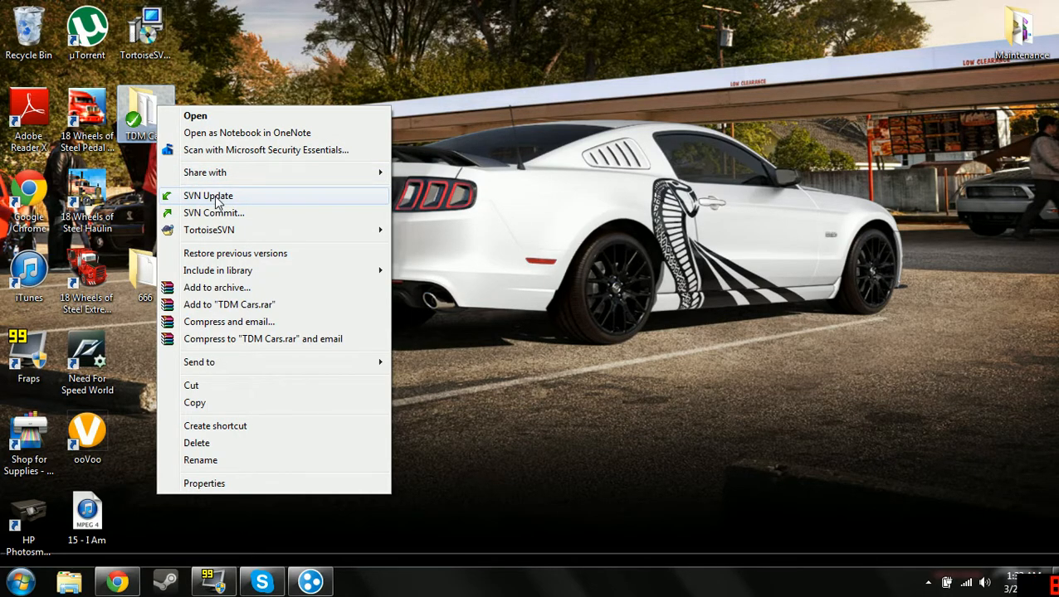
left_click(209, 195)
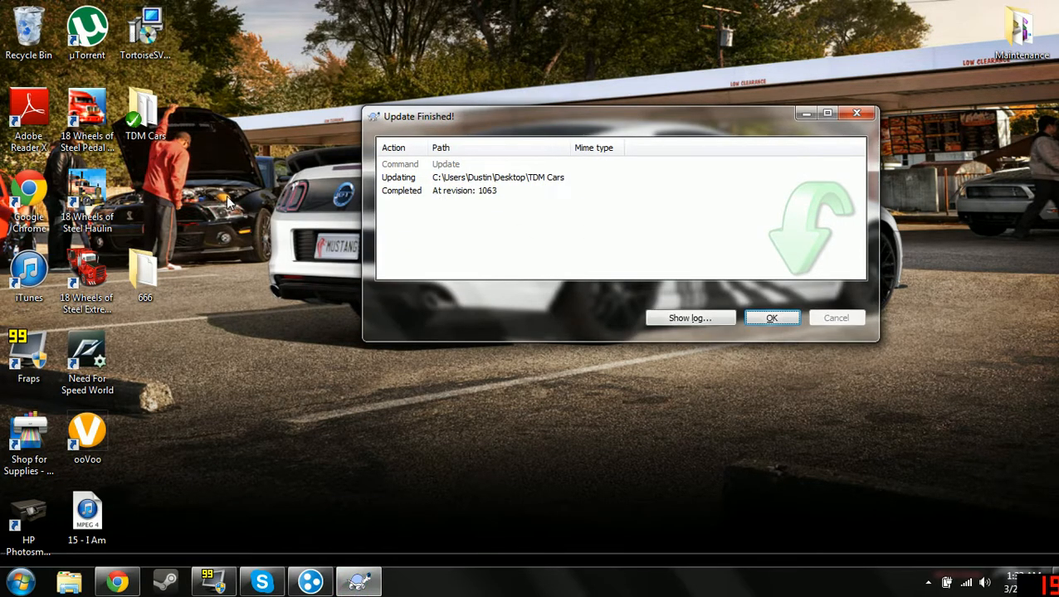
left_click(771, 318)
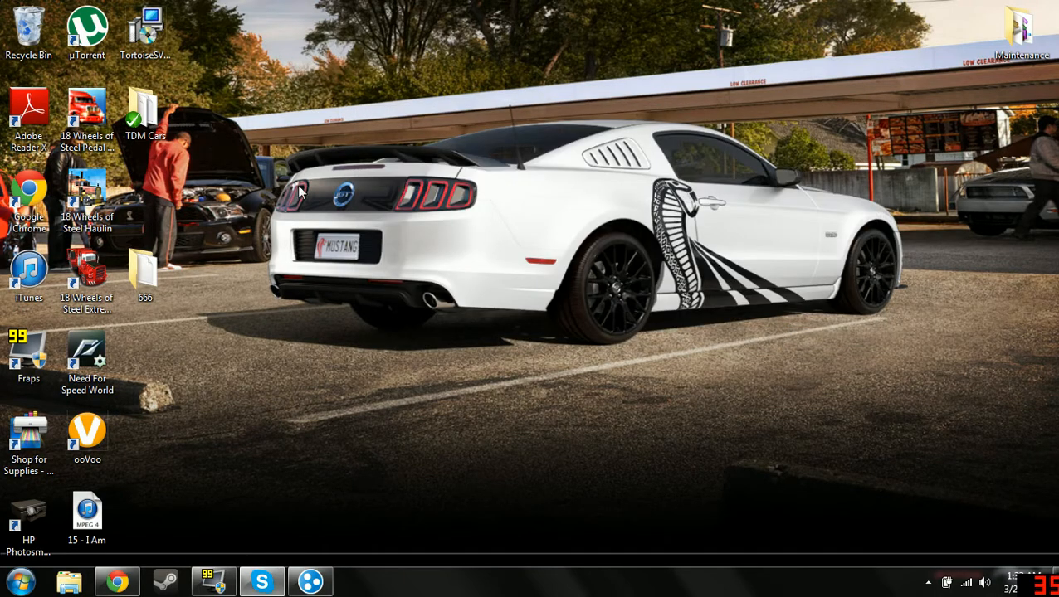
mouse_move(373, 80)
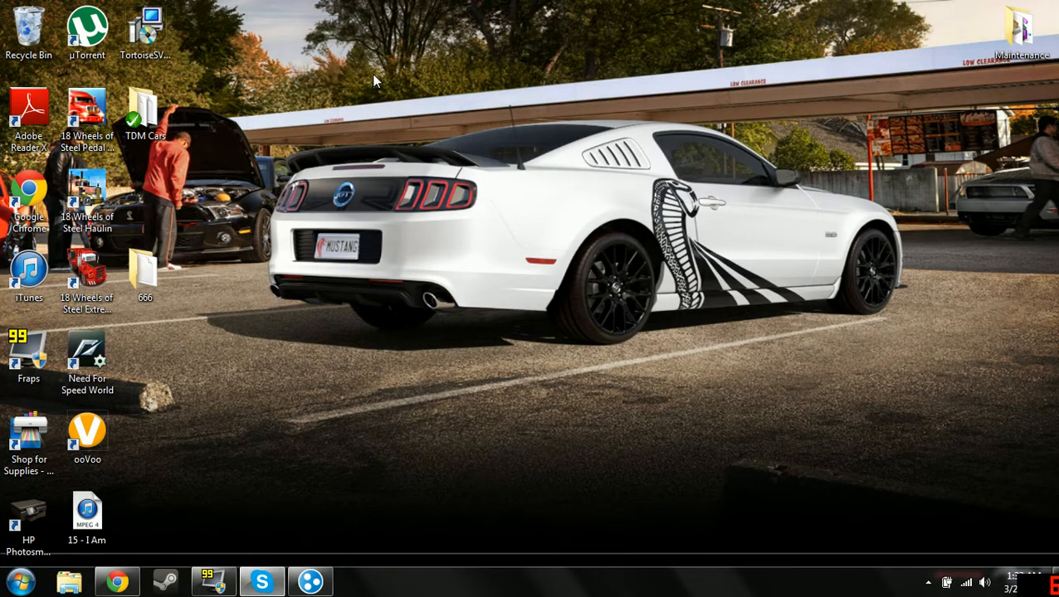